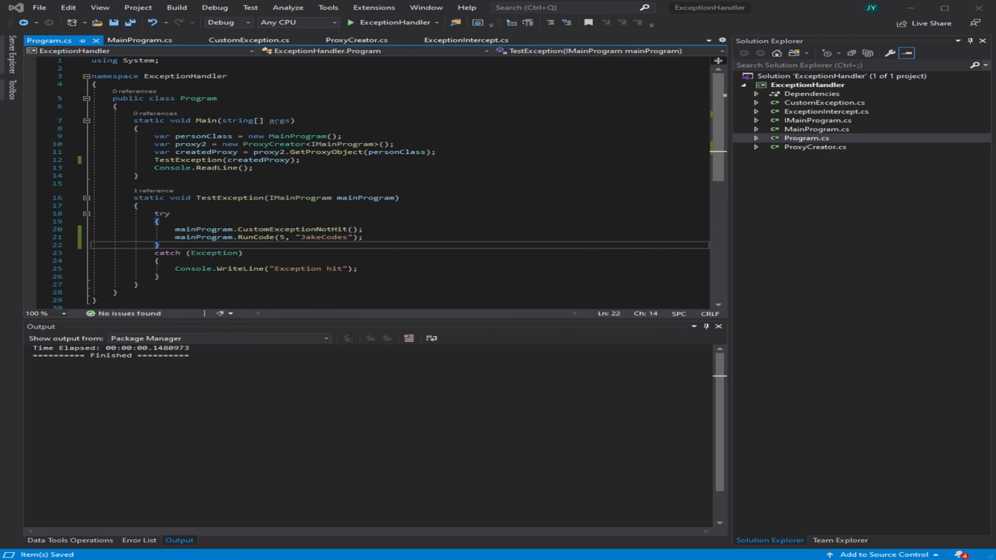
Step: Highlight the MainProgram class and IMainProgram type names in Program.cs
{"action": "double_click", "coordinate": [298, 136]}
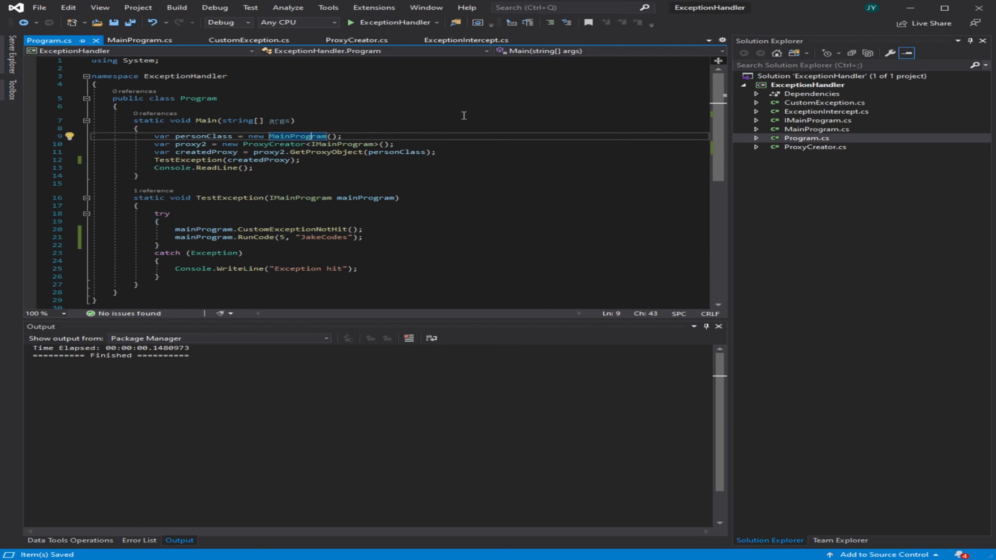
{"action": "mouse_move", "coordinate": [297, 145]}
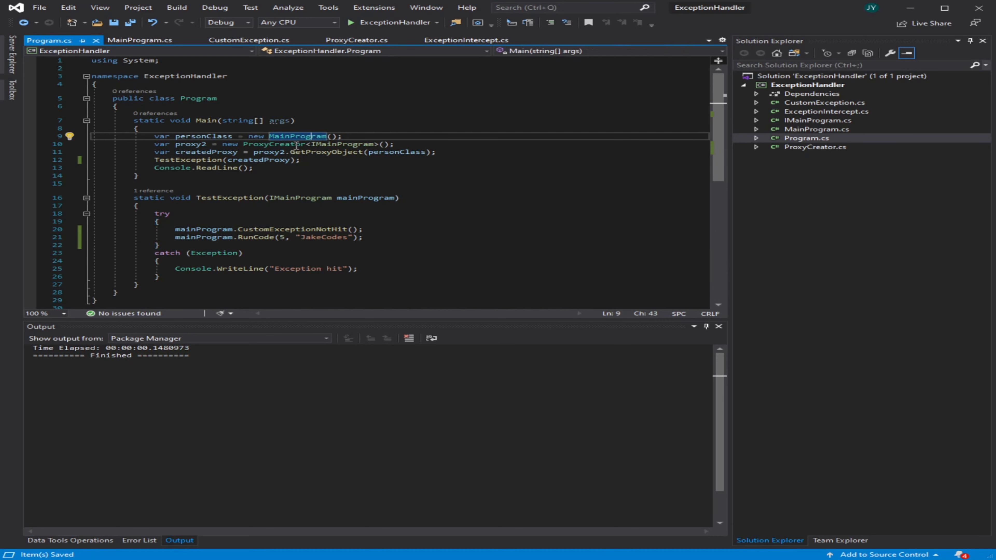
{"action": "double_click", "coordinate": [285, 143]}
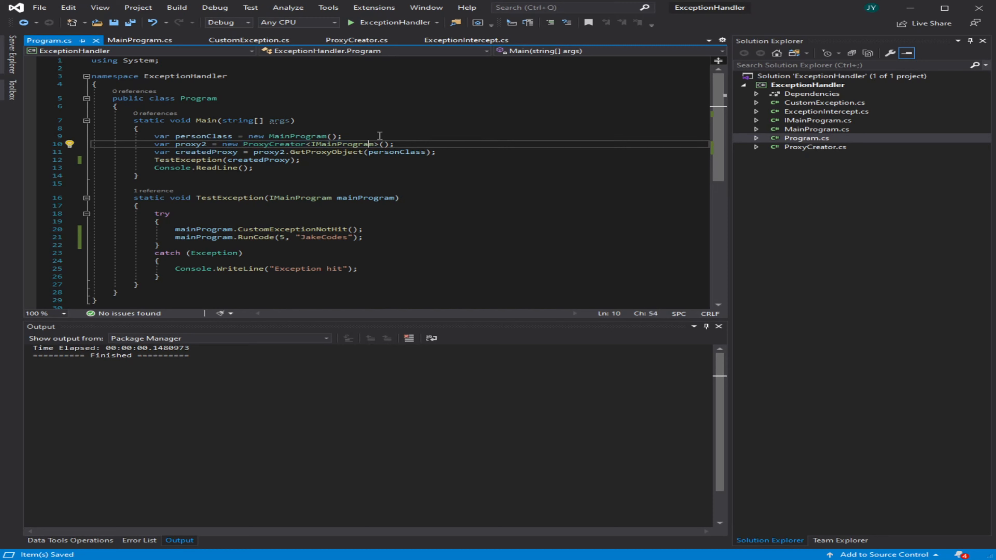
{"action": "double_click", "coordinate": [349, 144]}
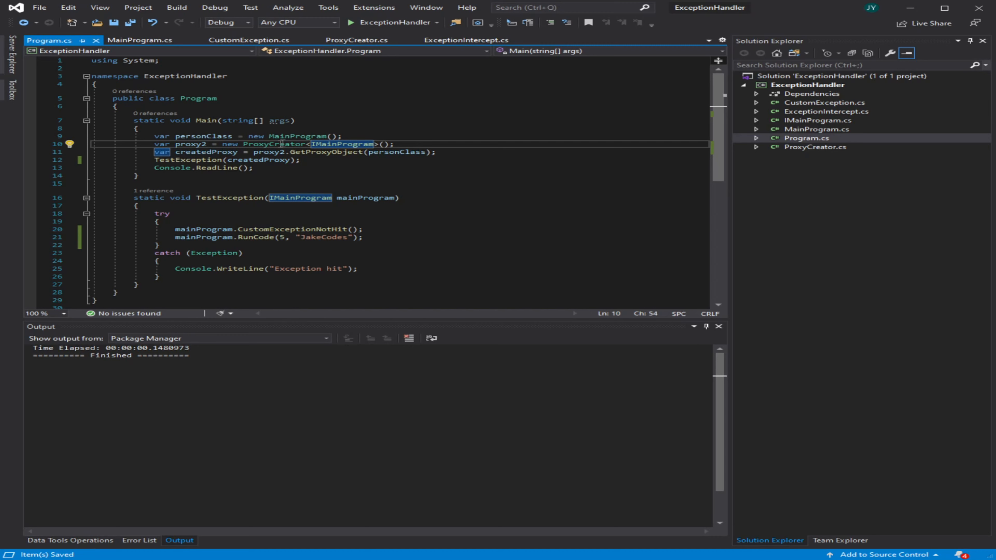
Step: Review ProxyCreator.cs, highlighting the concreteClass argument and ExceptionIntercept constructor in GetProxyObject
{"action": "left_click", "coordinate": [357, 39]}
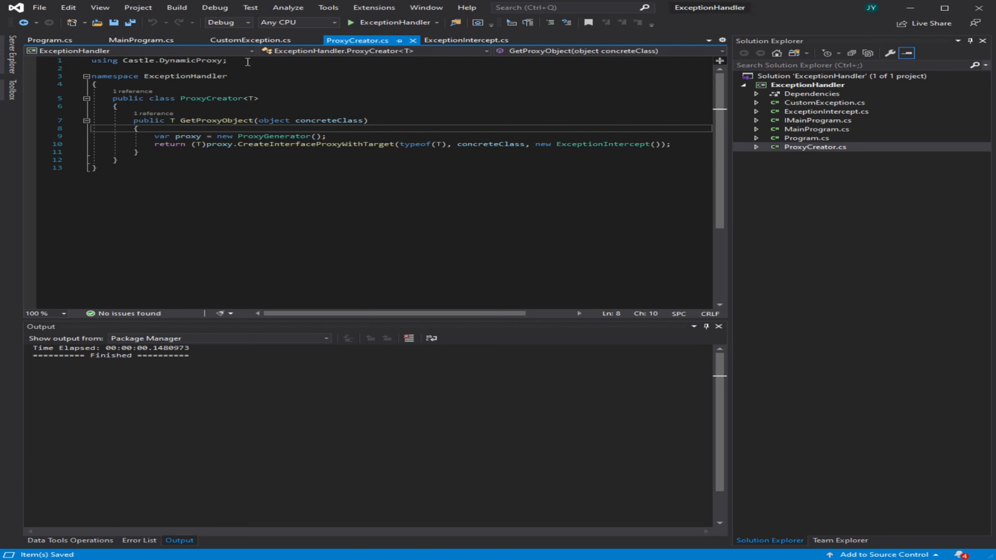
{"action": "mouse_move", "coordinate": [665, 105]}
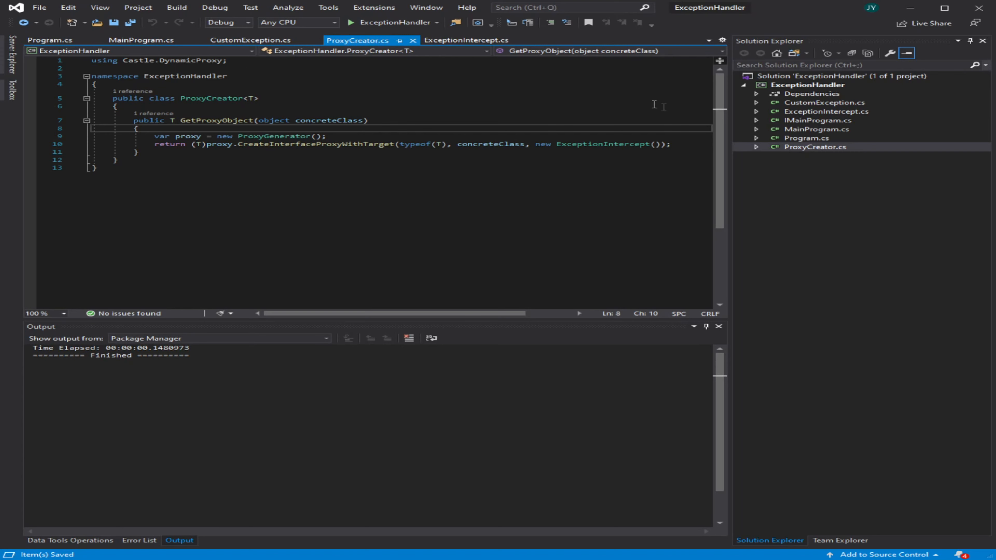
{"action": "mouse_move", "coordinate": [431, 103]}
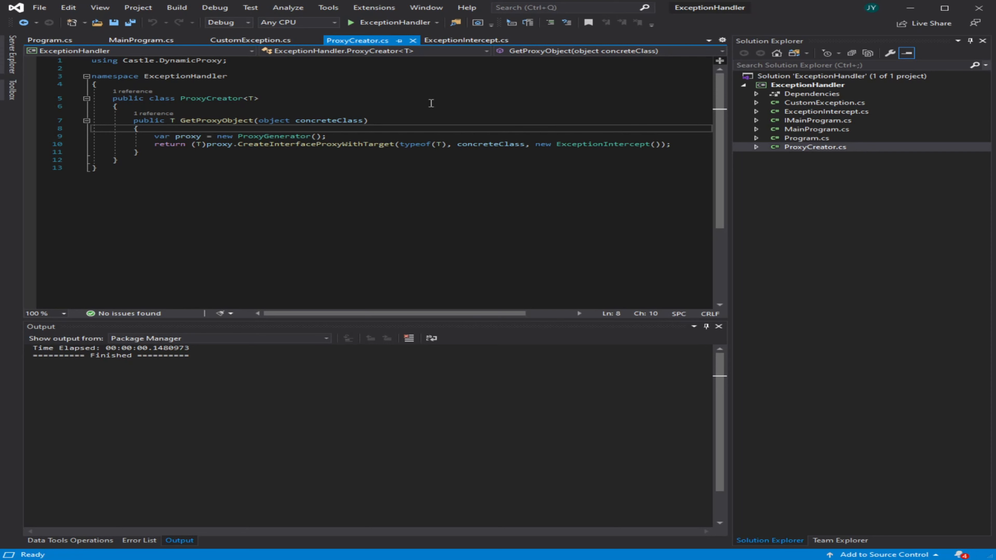
{"action": "mouse_move", "coordinate": [379, 121]}
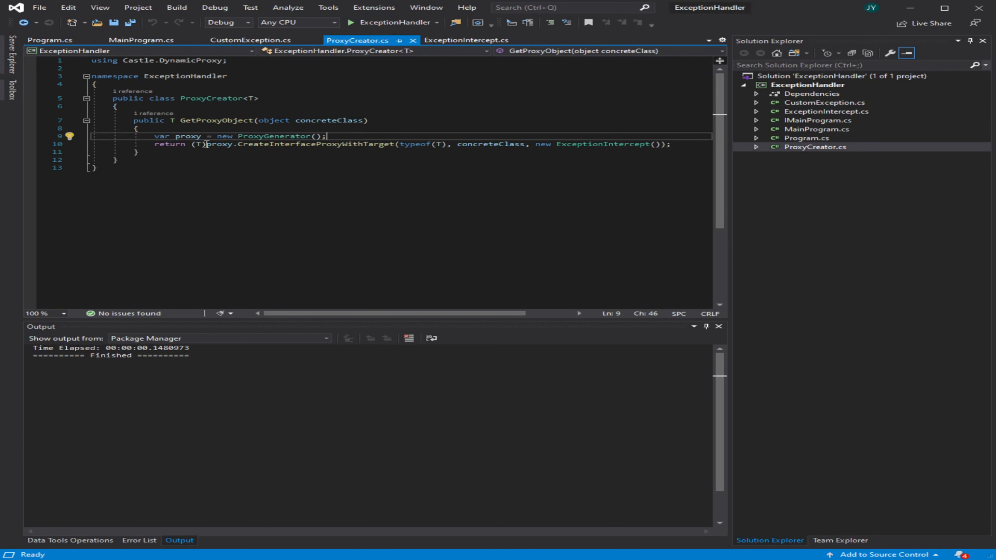
{"action": "double_click", "coordinate": [195, 144]}
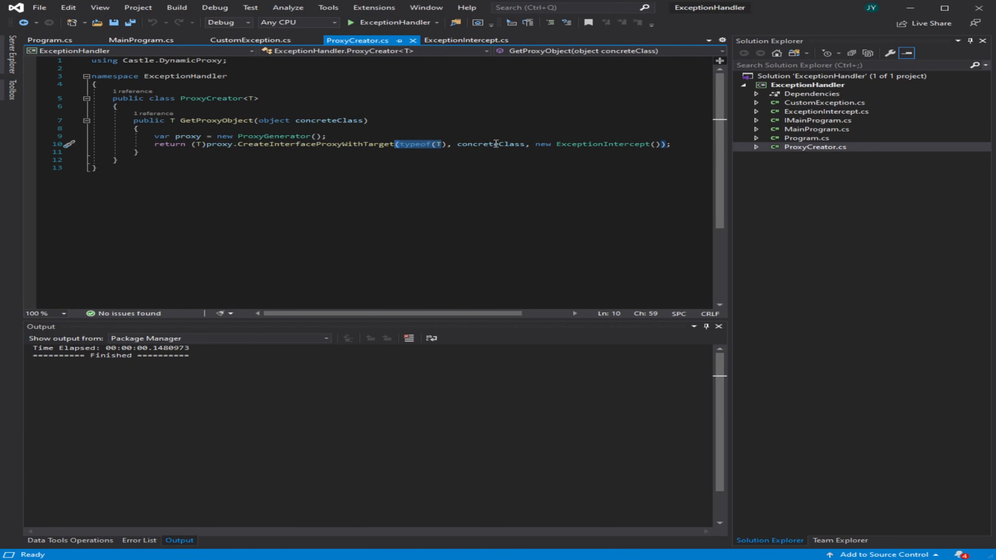
{"action": "double_click", "coordinate": [492, 144]}
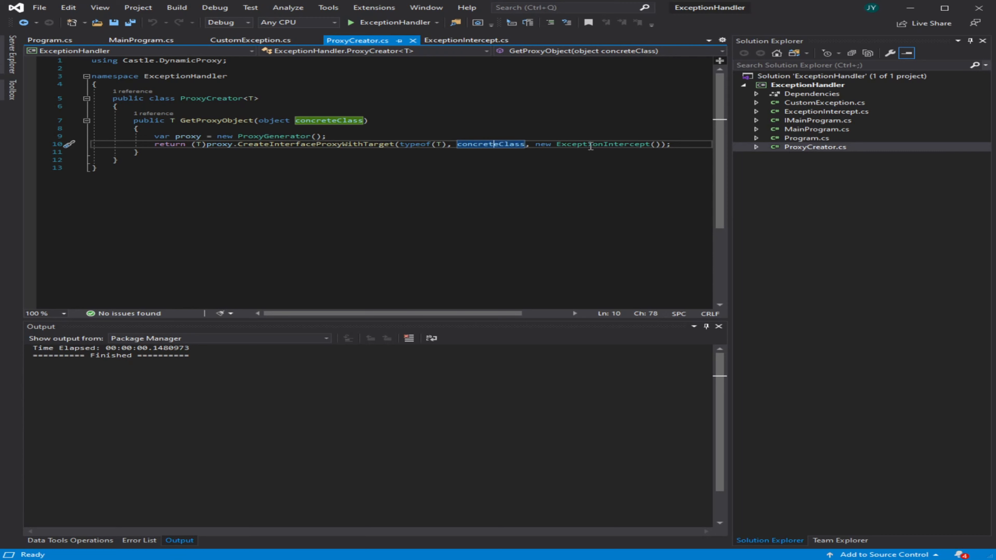
{"action": "double_click", "coordinate": [602, 145]}
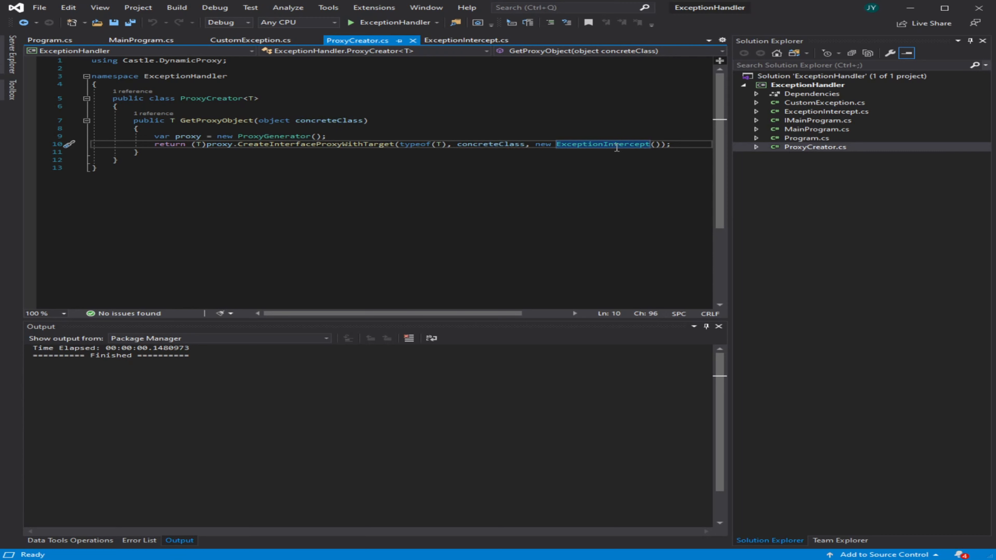
{"action": "left_click", "coordinate": [466, 40]}
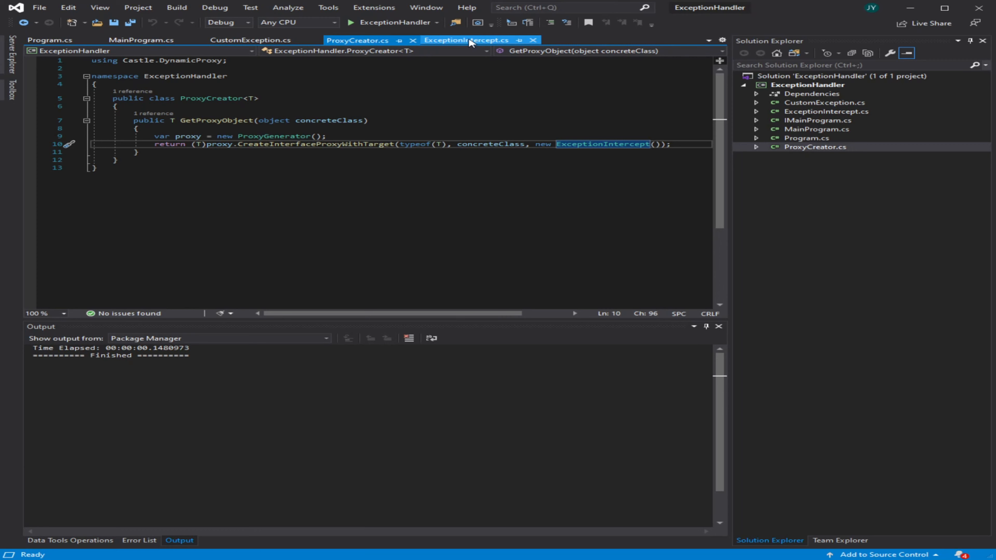
Step: Review ExceptionIntercept.cs, highlighting the Intercept invocation parameter and scrolling to the catch blocks
{"action": "left_click", "coordinate": [467, 40]}
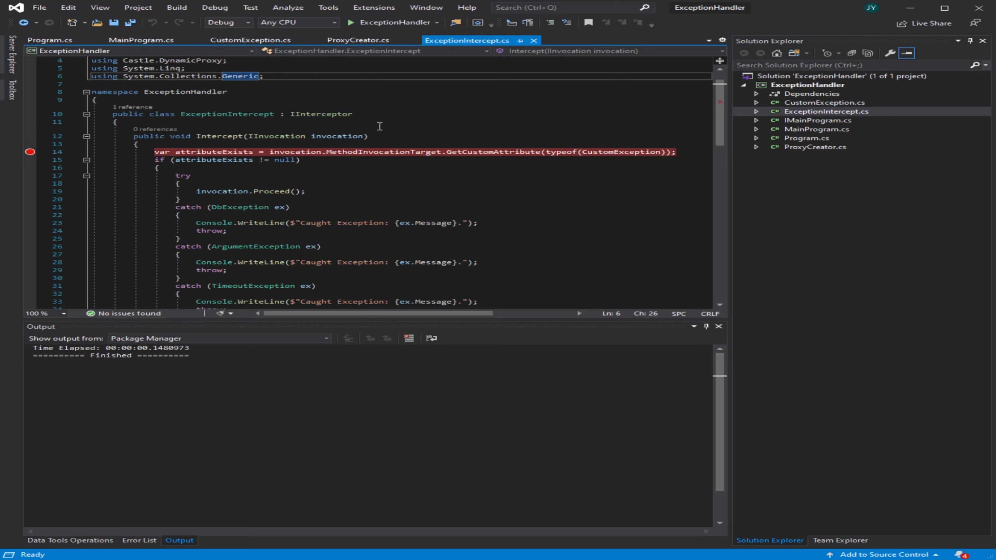
{"action": "mouse_move", "coordinate": [125, 126]}
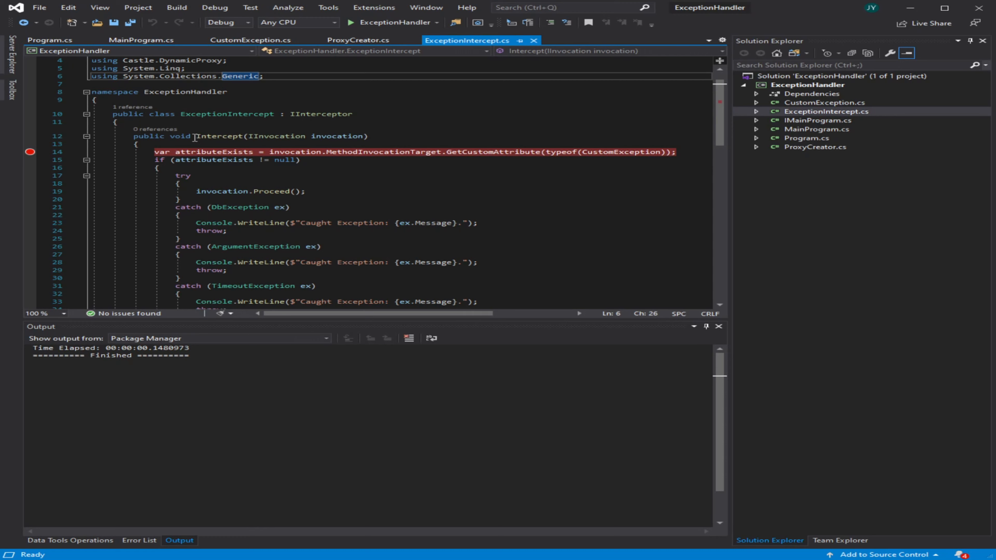
{"action": "mouse_move", "coordinate": [244, 124]}
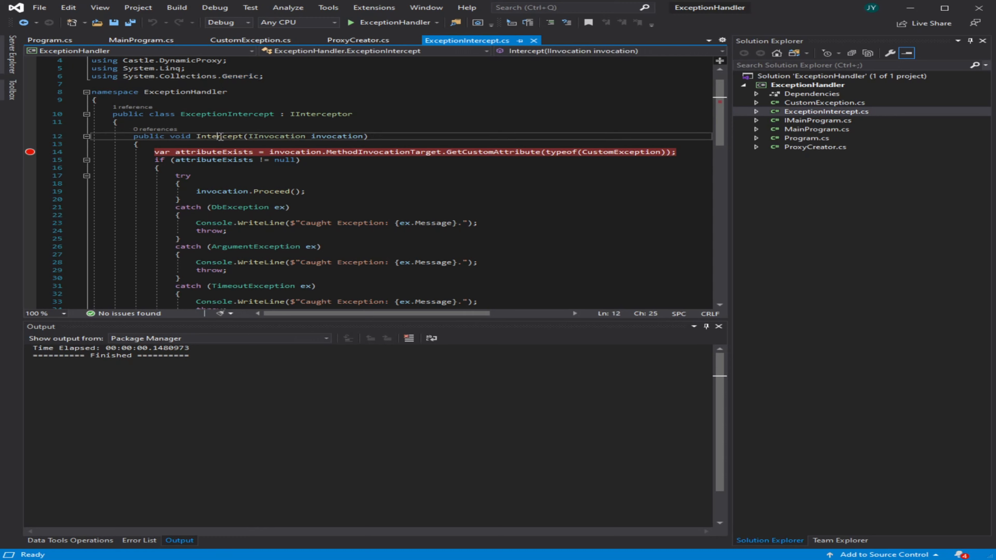
{"action": "double_click", "coordinate": [218, 136]}
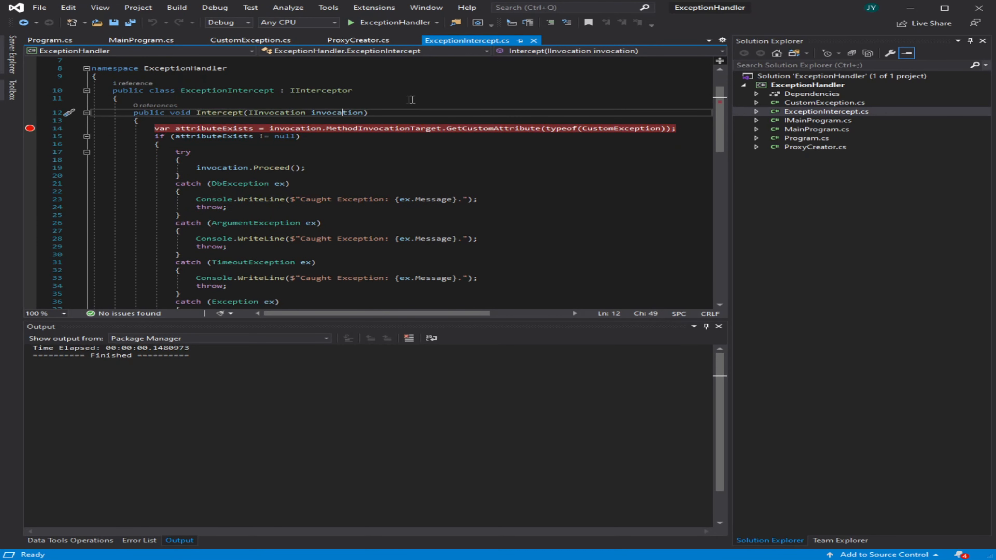
{"action": "left_click", "coordinate": [344, 113]}
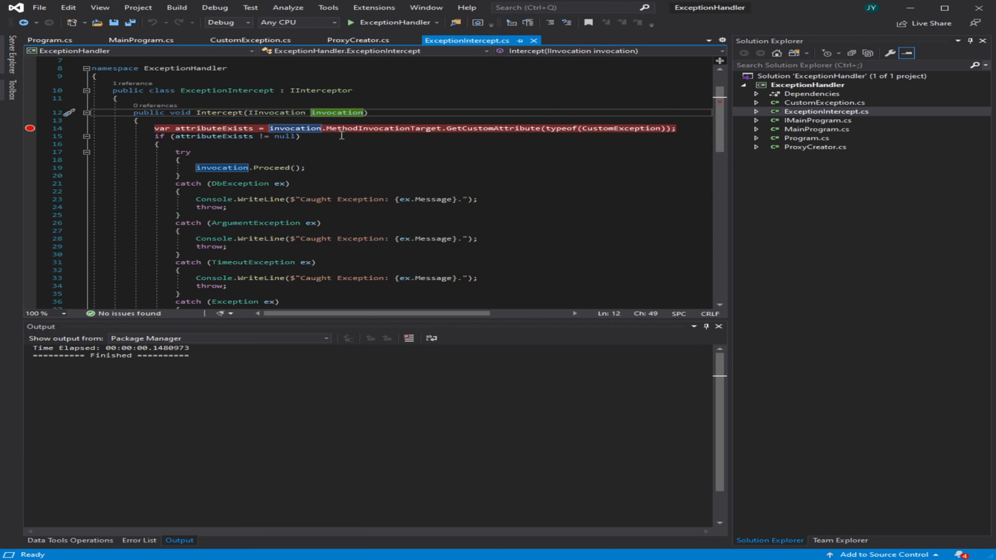
{"action": "scroll", "scroll_direction": "down", "scroll_amount": 3}
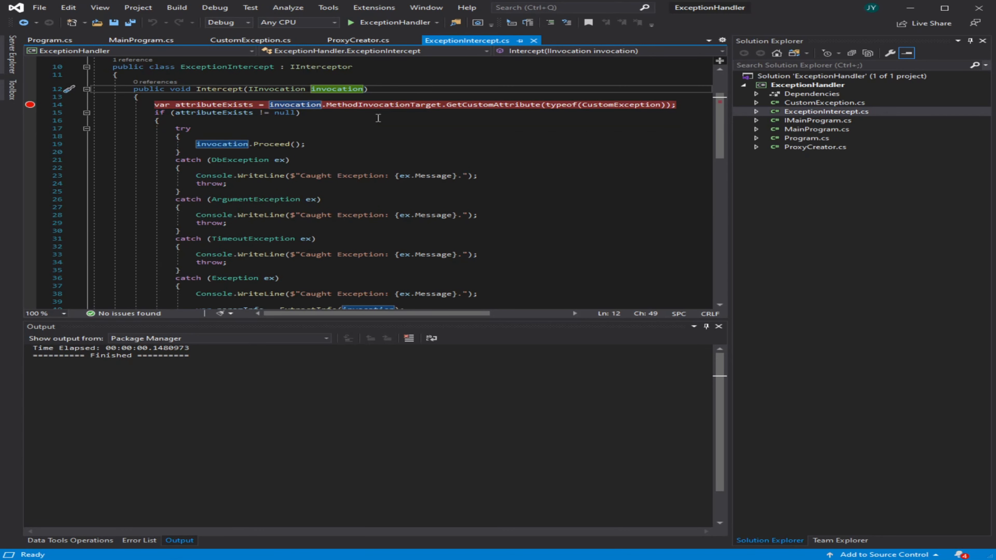
{"action": "mouse_move", "coordinate": [274, 59]}
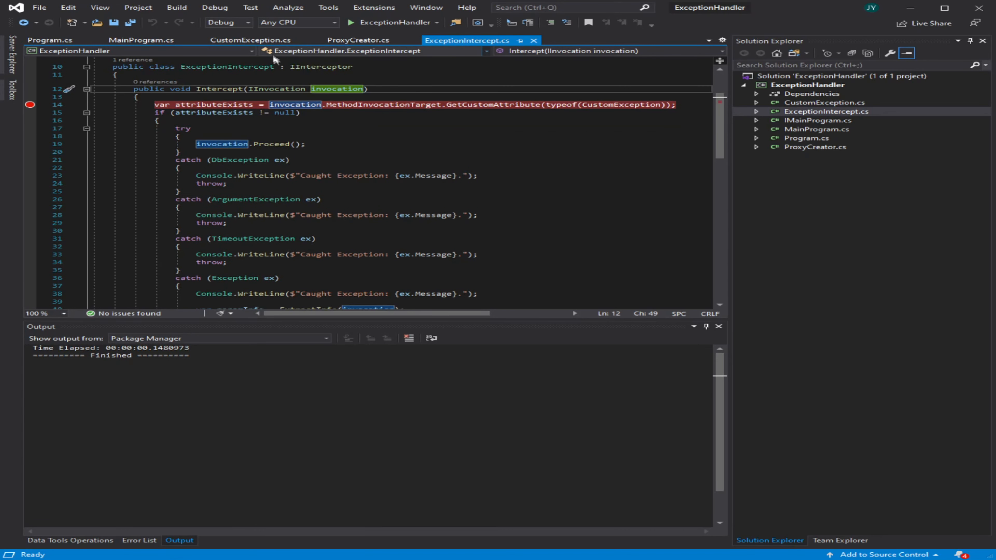
{"action": "left_click", "coordinate": [141, 39]}
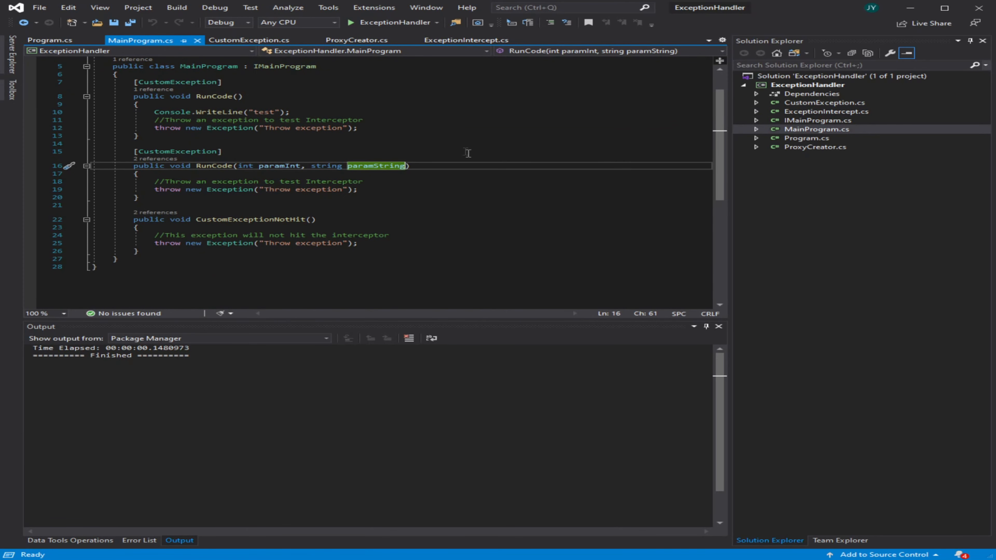
{"action": "mouse_move", "coordinate": [409, 176]}
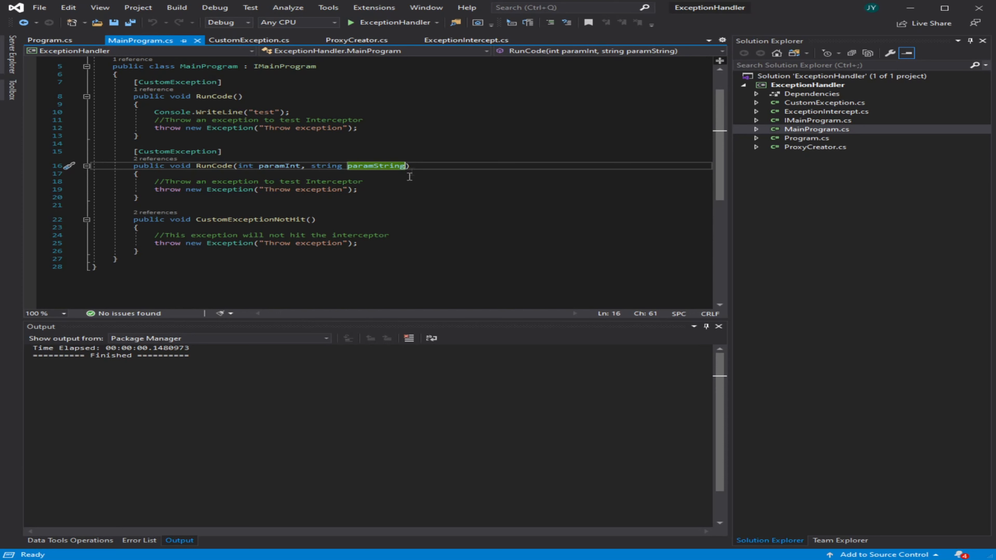
{"action": "mouse_move", "coordinate": [380, 200]}
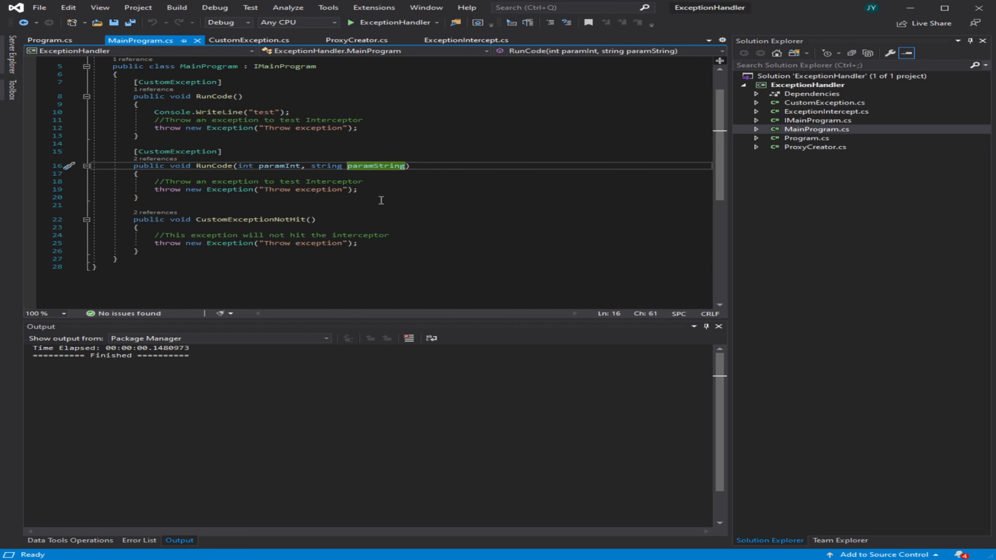
{"action": "mouse_move", "coordinate": [510, 187]}
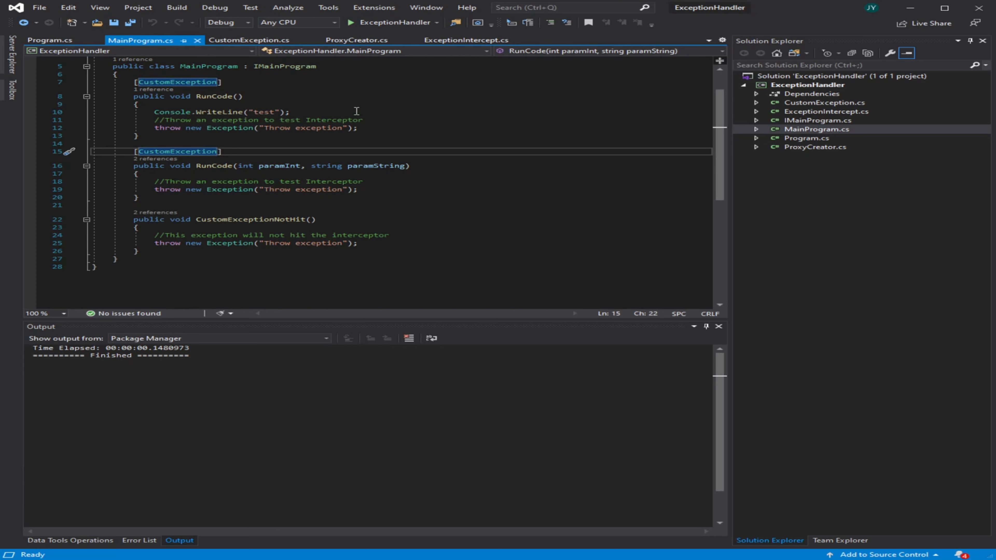
{"action": "mouse_move", "coordinate": [356, 105]}
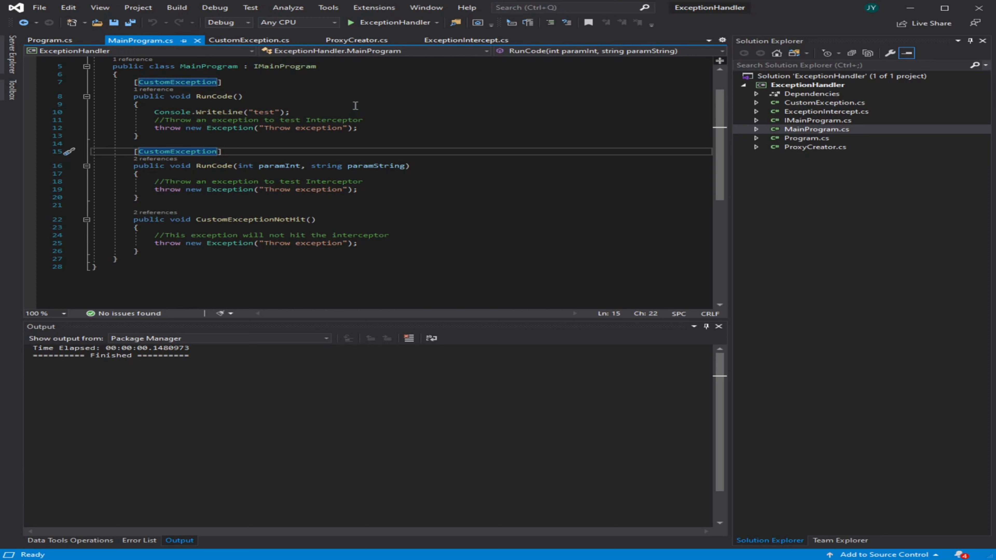
{"action": "left_click", "coordinate": [249, 39]}
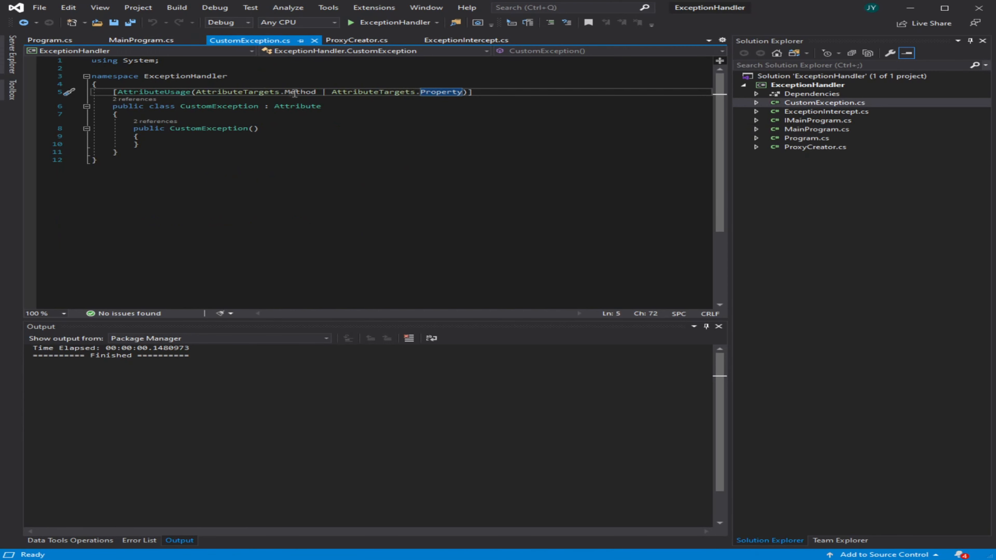
{"action": "left_click", "coordinate": [141, 40]}
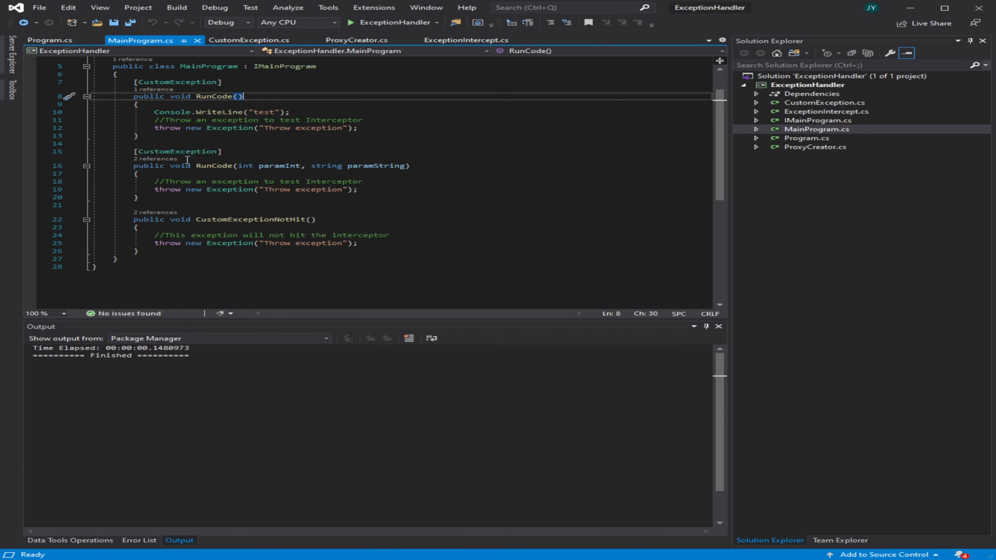
{"action": "mouse_move", "coordinate": [380, 166]}
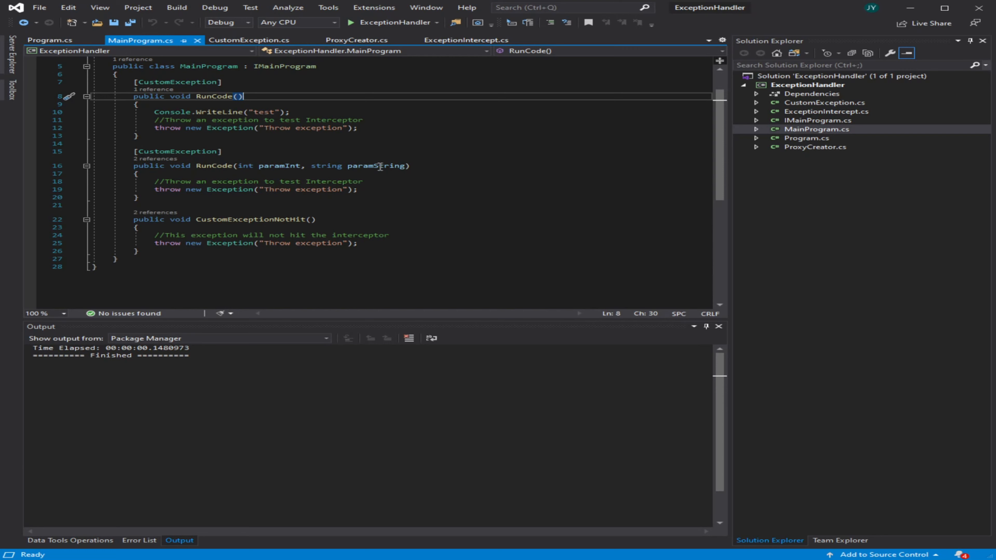
{"action": "mouse_move", "coordinate": [207, 217]}
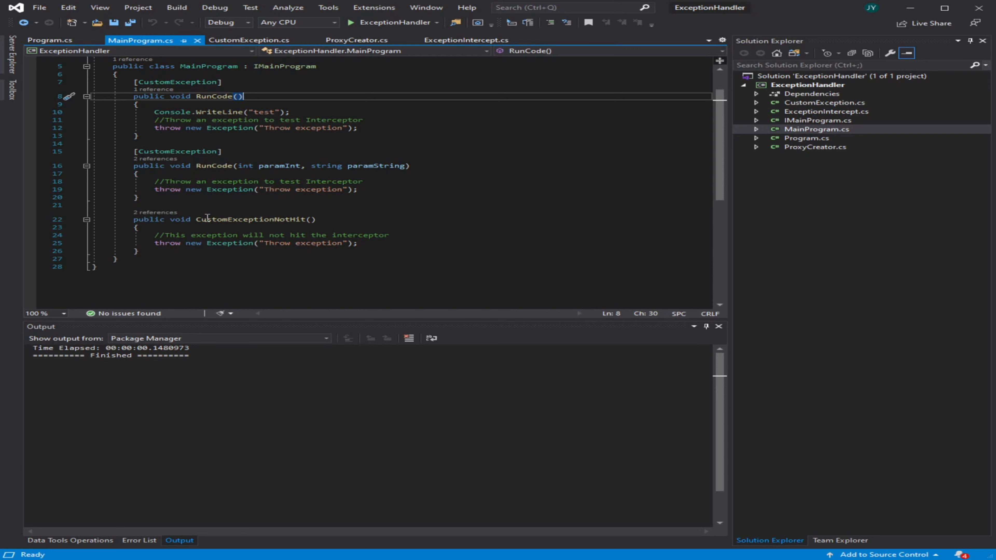
{"action": "mouse_move", "coordinate": [200, 154]}
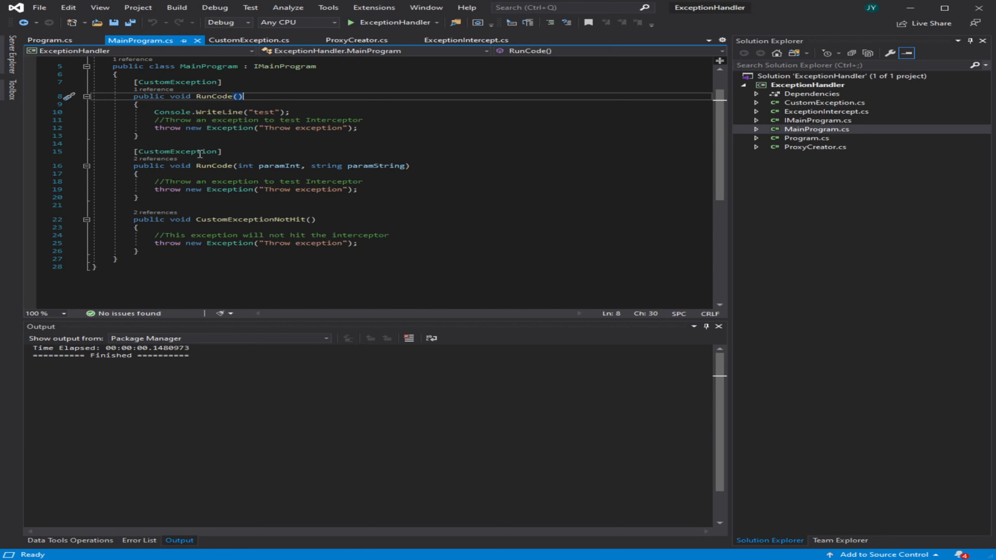
Step: Return to ExceptionIntercept.cs, highlight attributeExists and scroll to the catch blocks
{"action": "left_click", "coordinate": [466, 40]}
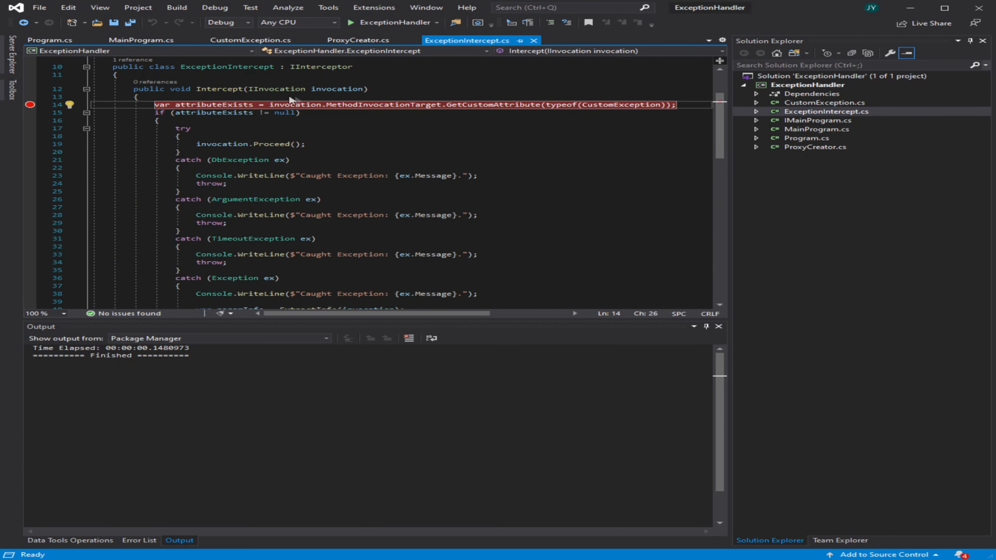
{"action": "double_click", "coordinate": [210, 104]}
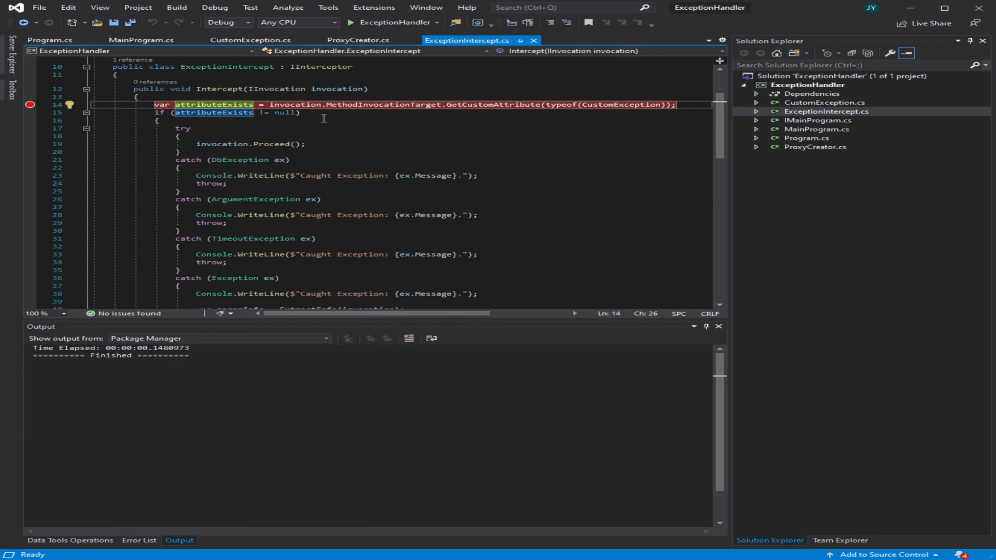
{"action": "scroll", "scroll_direction": "down", "scroll_amount": 3}
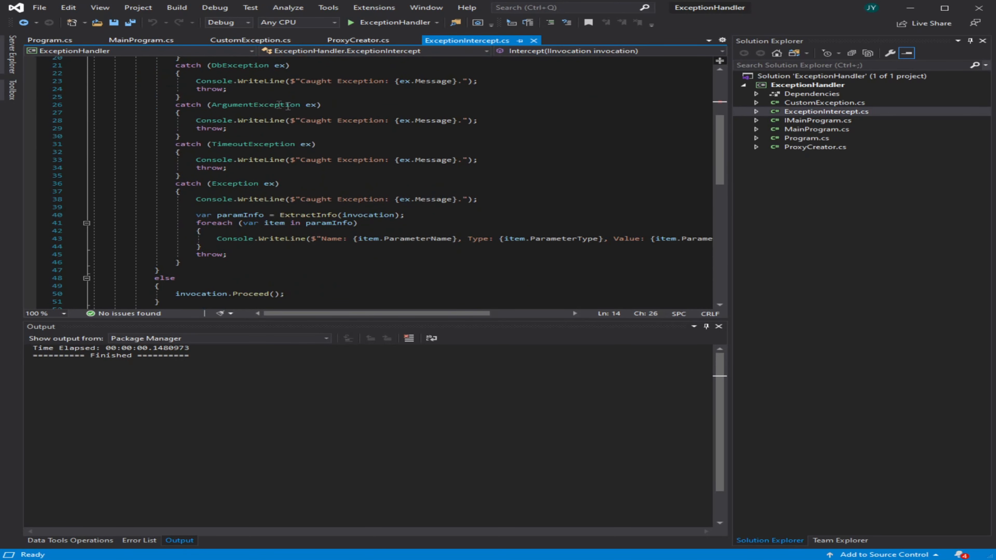
Step: Show Program.cs and set a breakpoint on the ProxyCreator line in Main
{"action": "left_click", "coordinate": [51, 39]}
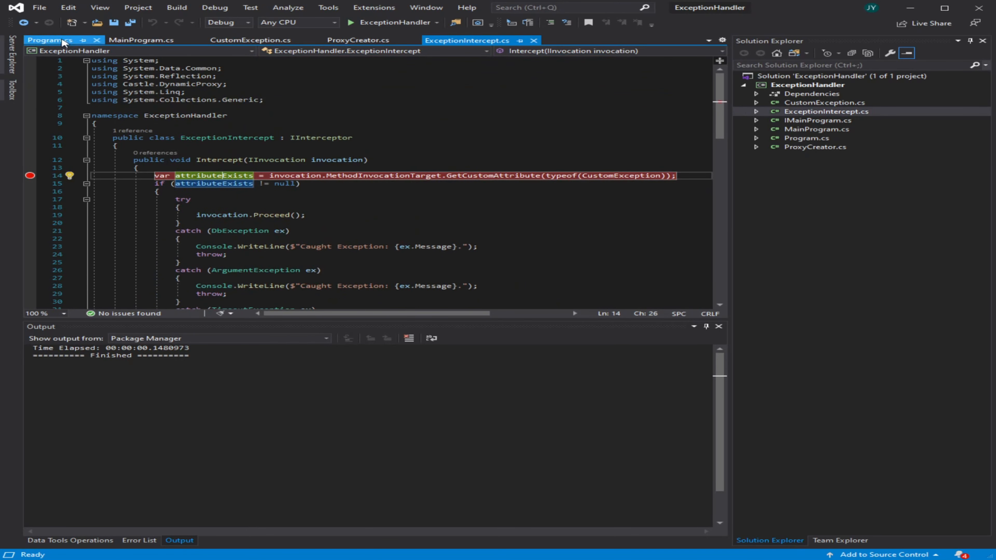
{"action": "left_click", "coordinate": [48, 40]}
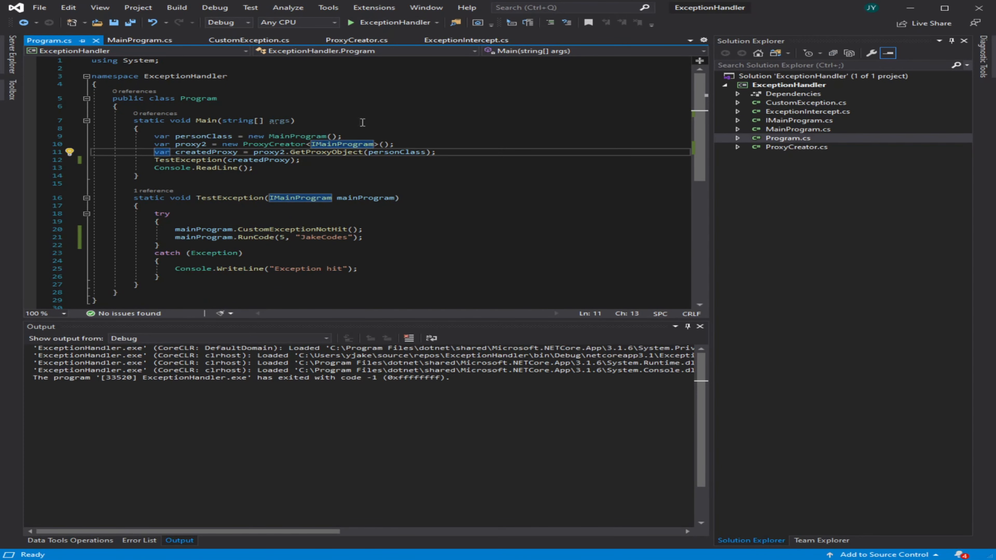
{"action": "mouse_move", "coordinate": [27, 150]}
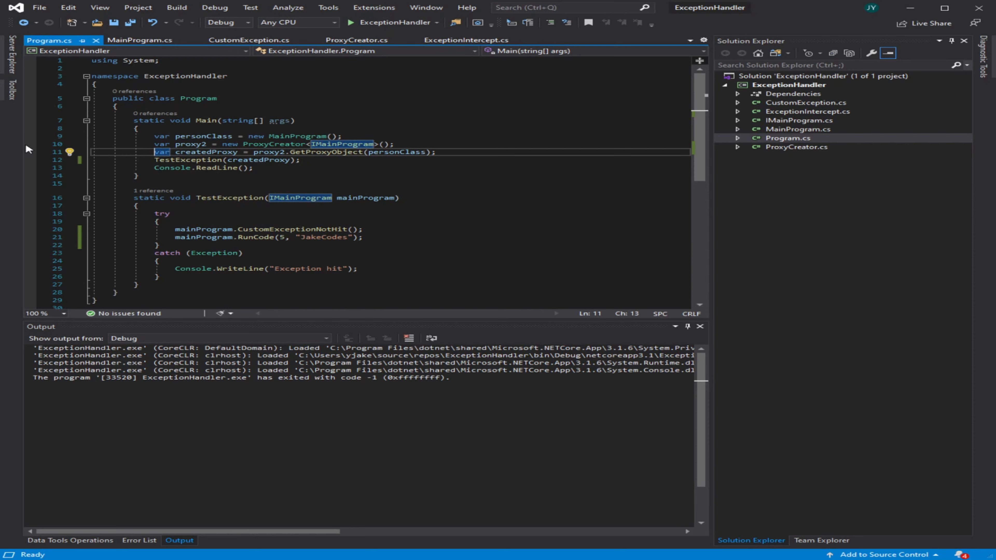
{"action": "left_click", "coordinate": [28, 145]}
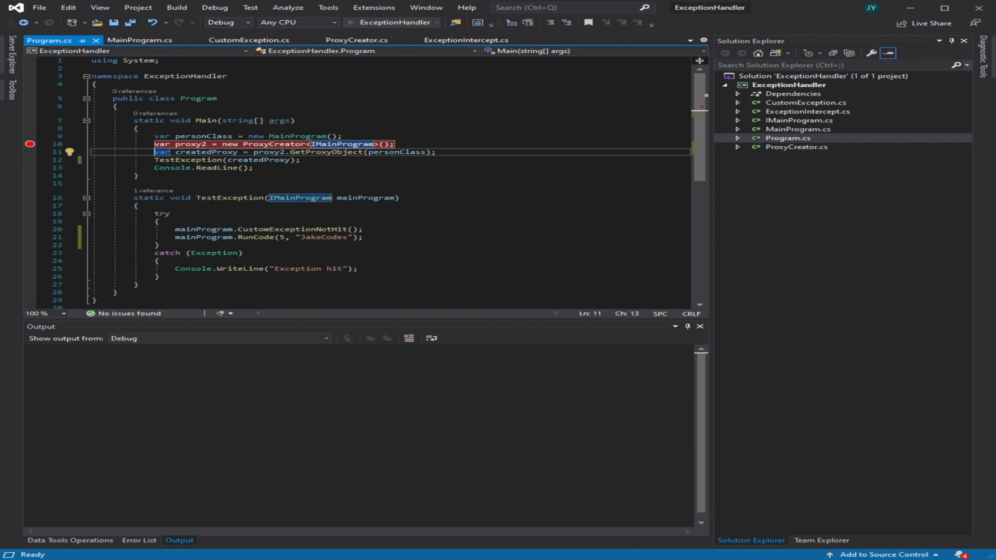
Step: Start debugging, step over in Main and step into the GetProxyObject call
{"action": "left_click", "coordinate": [350, 22]}
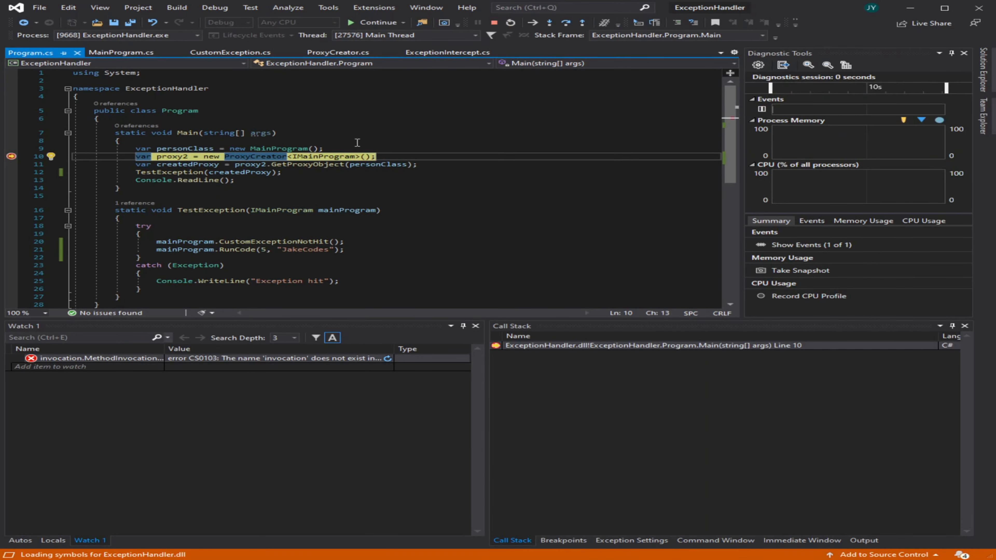
{"action": "left_click", "coordinate": [339, 52]}
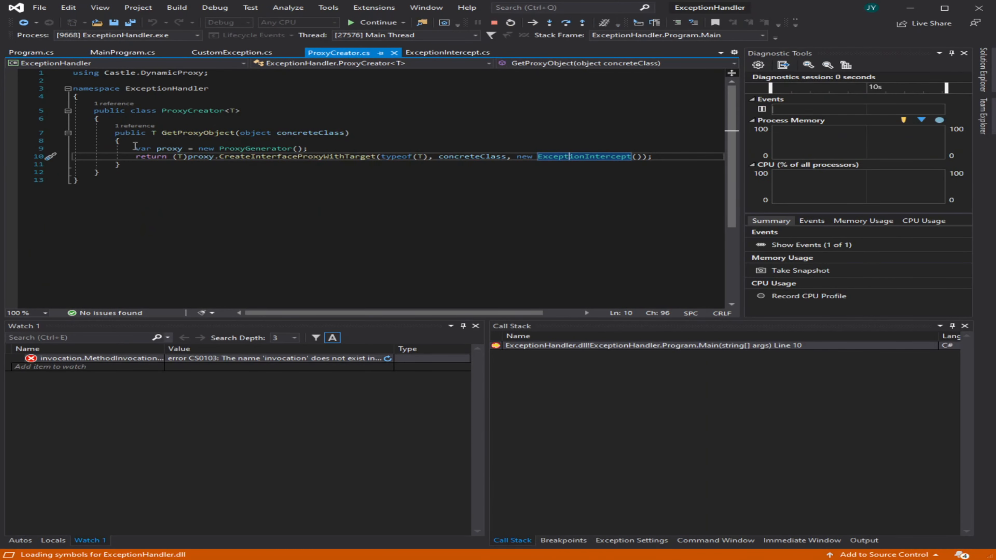
{"action": "left_click", "coordinate": [27, 51]}
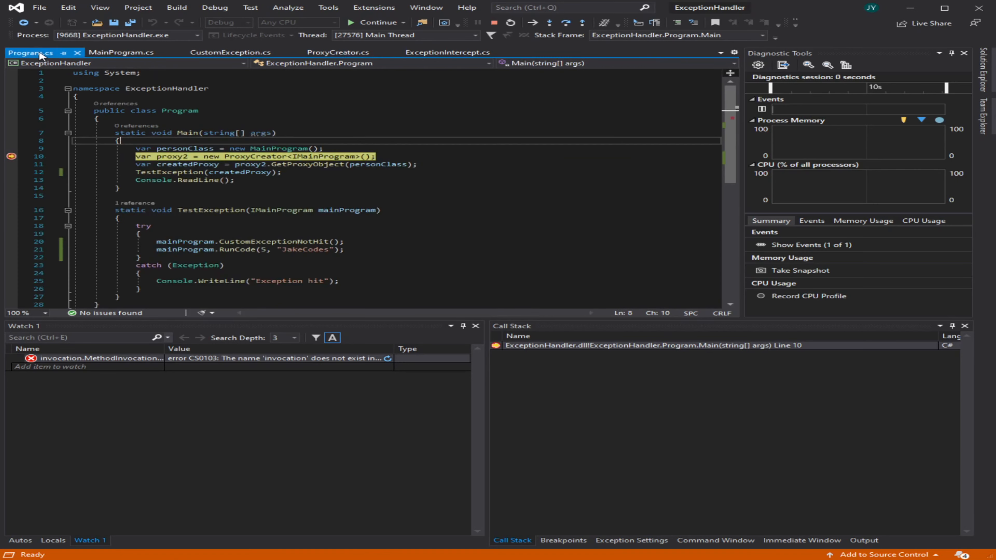
{"action": "key", "text": "F10"}
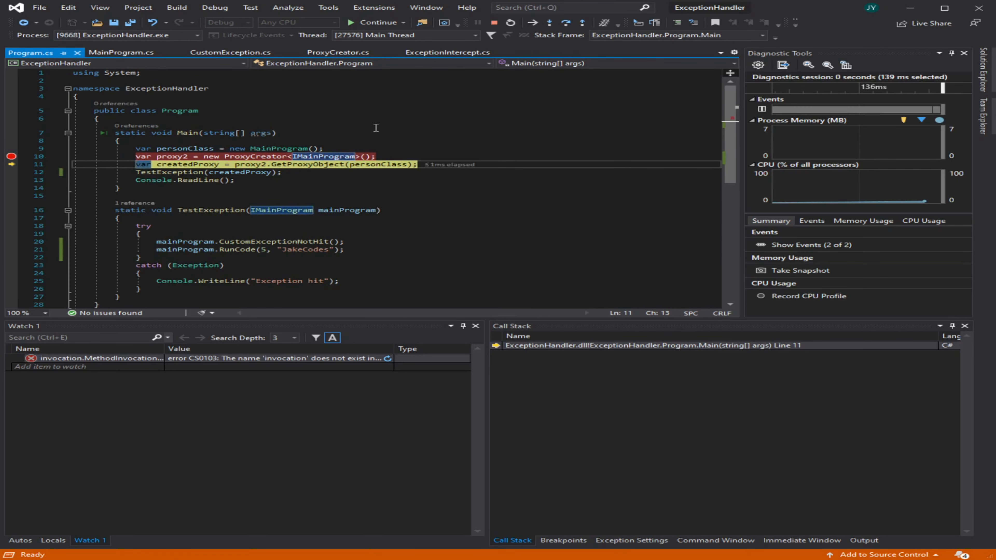
{"action": "key", "text": "F11"}
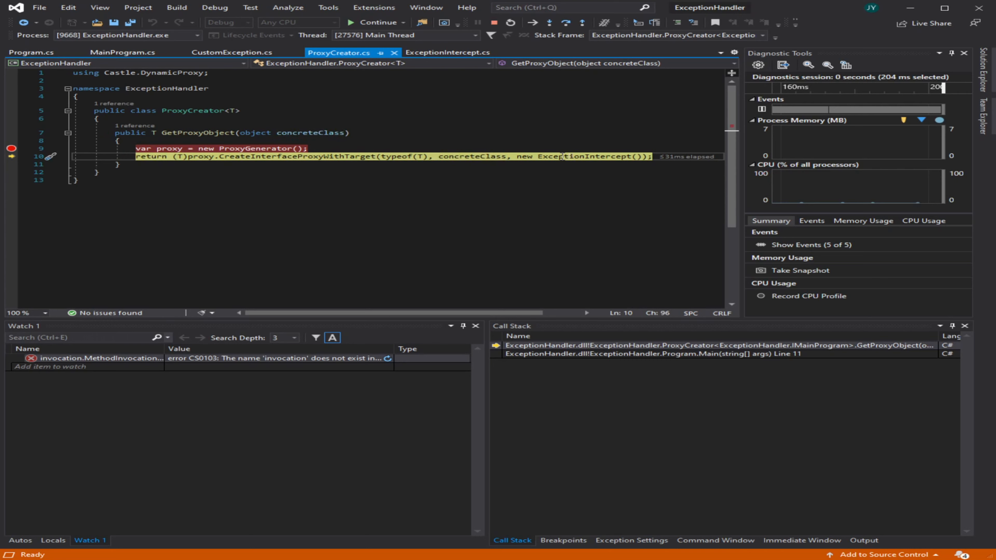
Step: Highlight ExceptionIntercept in the proxy return line and step on into TestException
{"action": "double_click", "coordinate": [570, 156]}
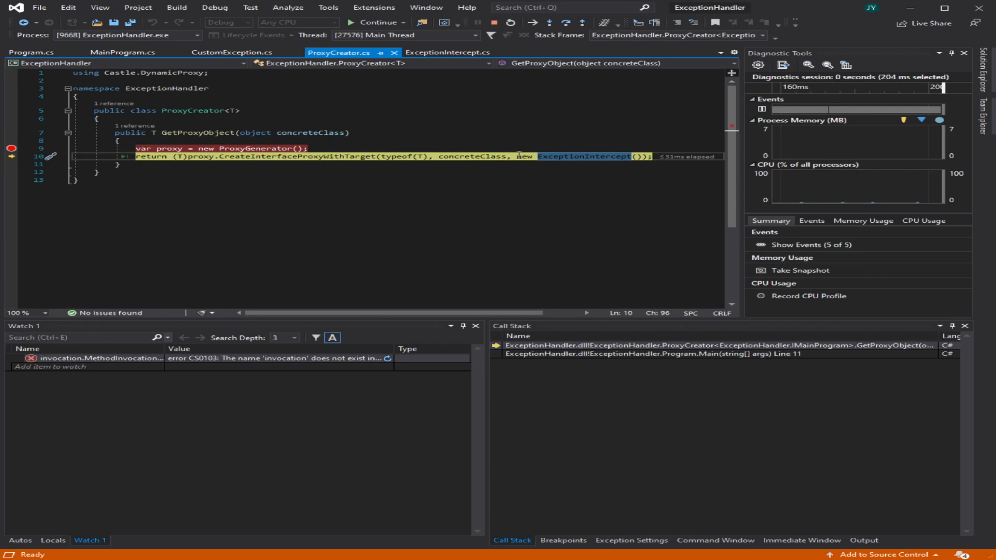
{"action": "mouse_move", "coordinate": [571, 155]}
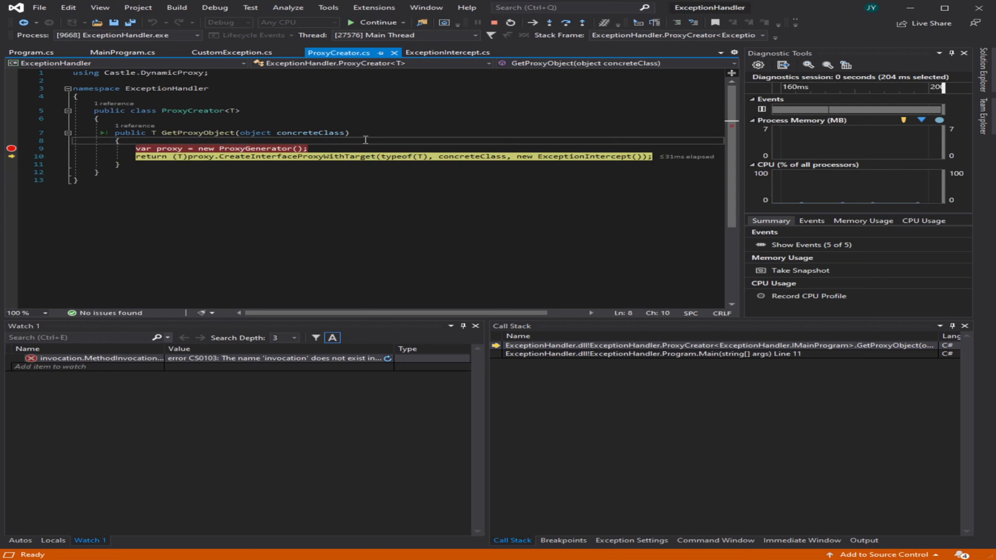
{"action": "key", "text": "F10"}
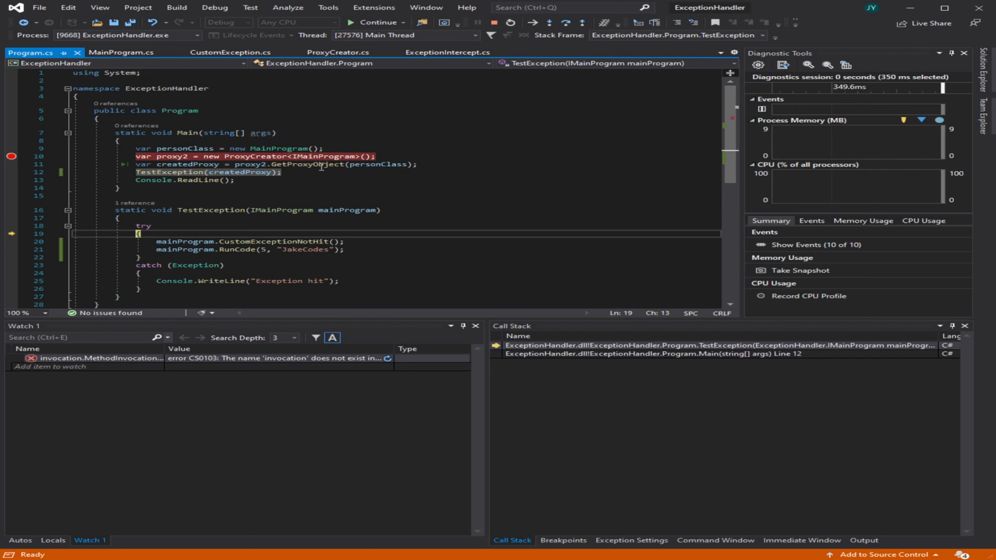
Step: Step through Intercept's attribute lookup and null check, letting the unattributed call proceed and throw
{"action": "key", "text": "F10"}
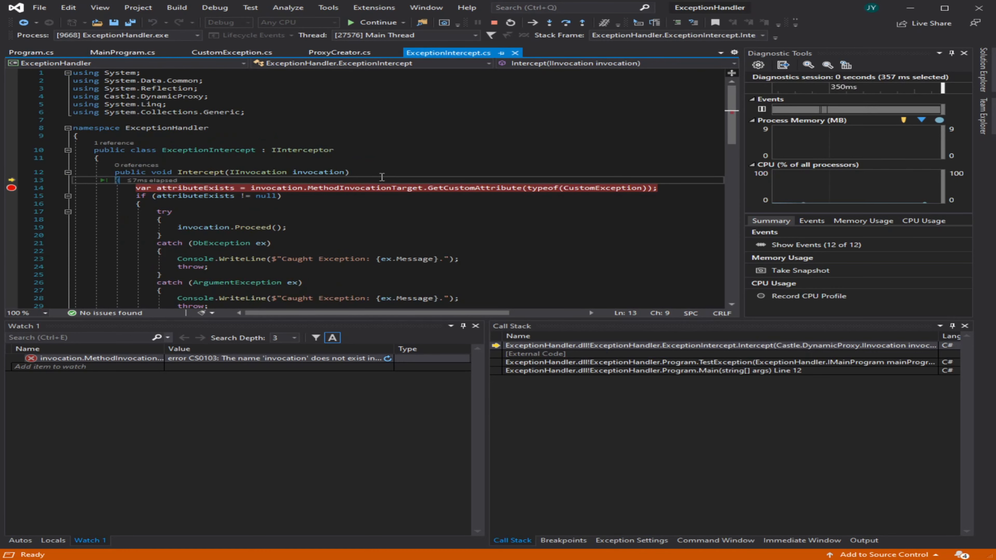
{"action": "mouse_move", "coordinate": [462, 89]}
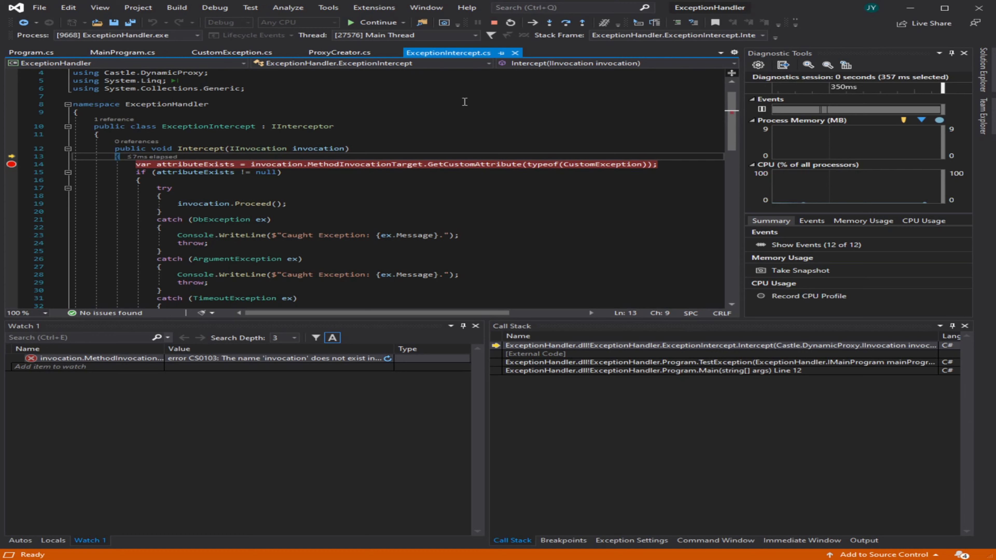
{"action": "key", "text": "F10"}
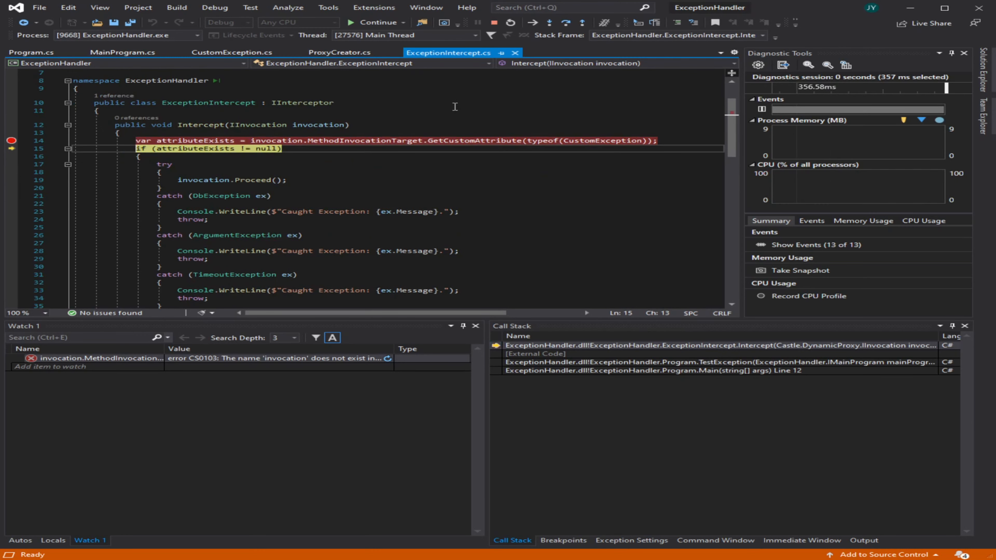
{"action": "key", "text": "F10"}
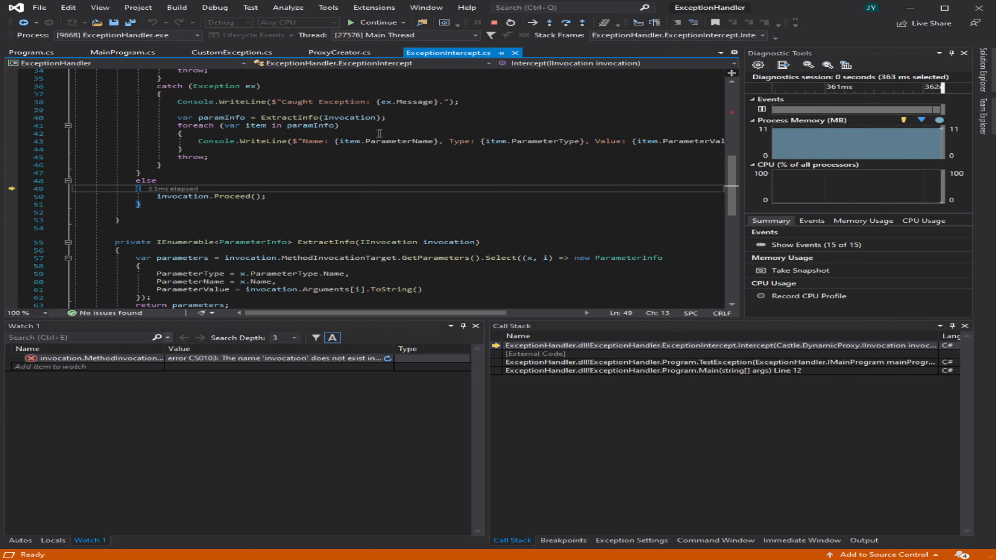
{"action": "key", "text": "F10"}
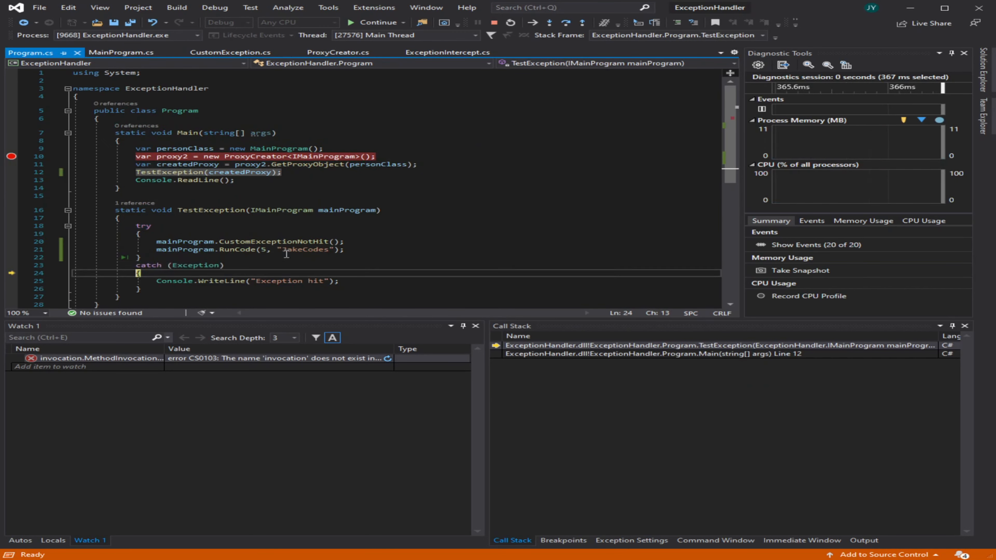
Step: Step through the catch writing "Exception hit" and back to the TestException call in Main
{"action": "key", "text": "F10"}
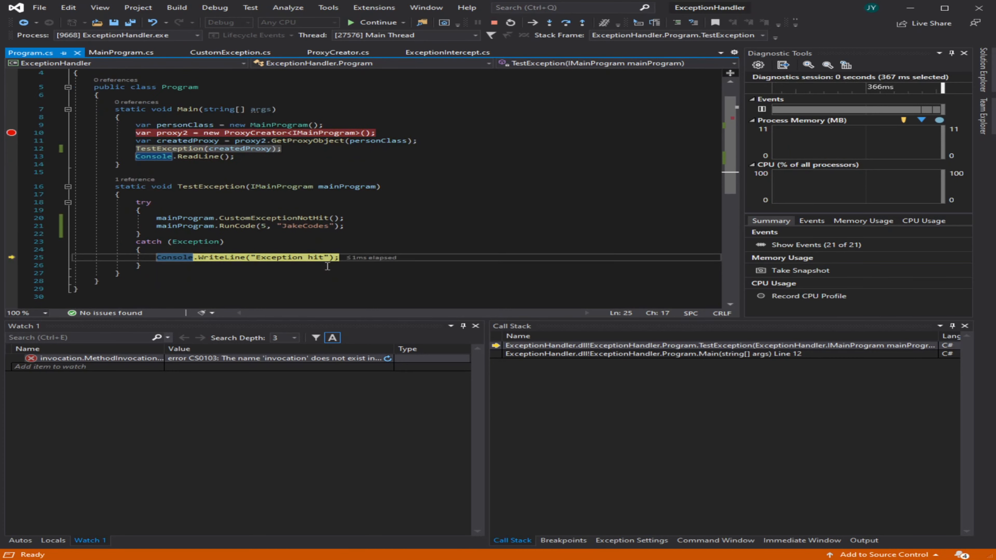
{"action": "key", "text": "F10"}
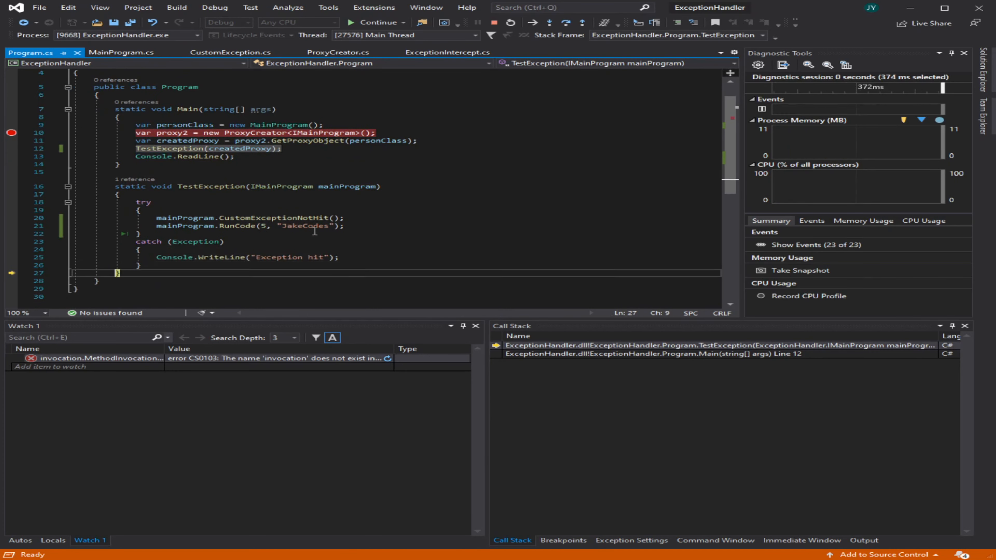
{"action": "key", "text": "F10"}
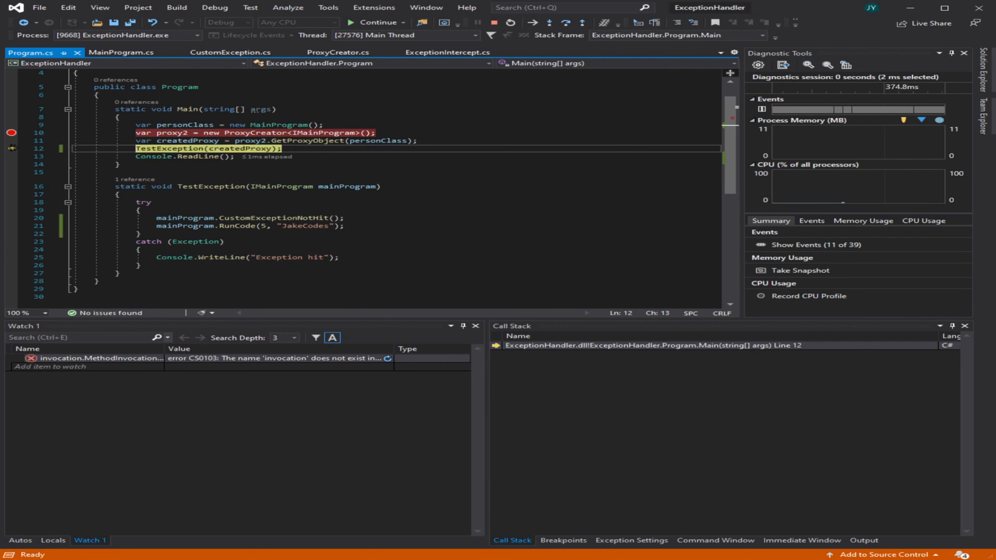
Step: Step into TestException and the intercept, letting the attributed RunCode call throw into its catch
{"action": "key", "text": "F11"}
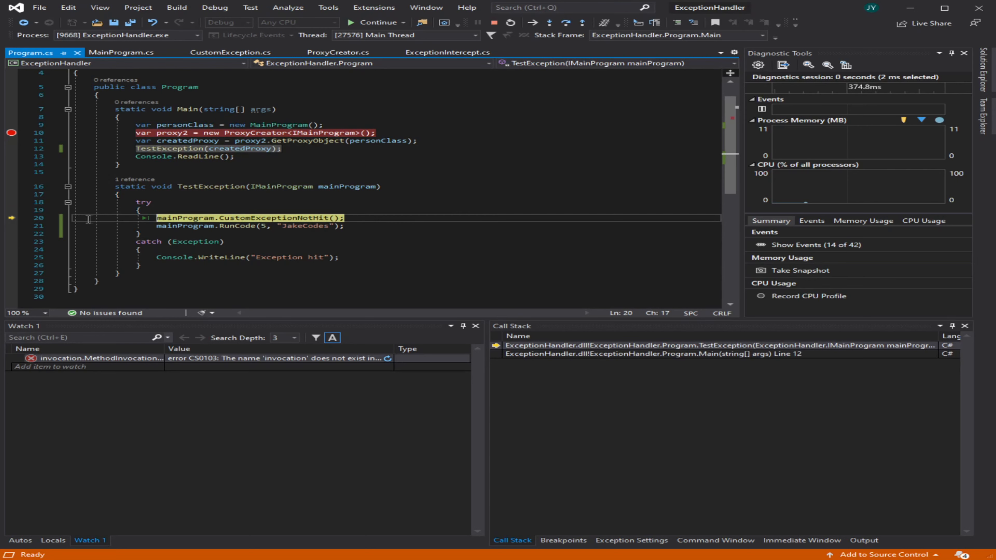
{"action": "key", "text": "F10"}
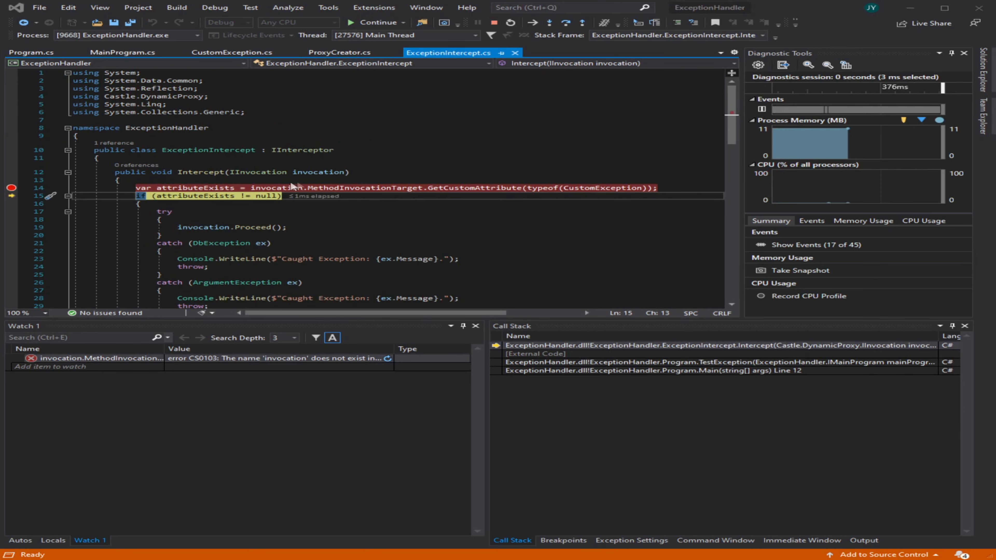
{"action": "scroll", "scroll_direction": "down", "scroll_amount": 3}
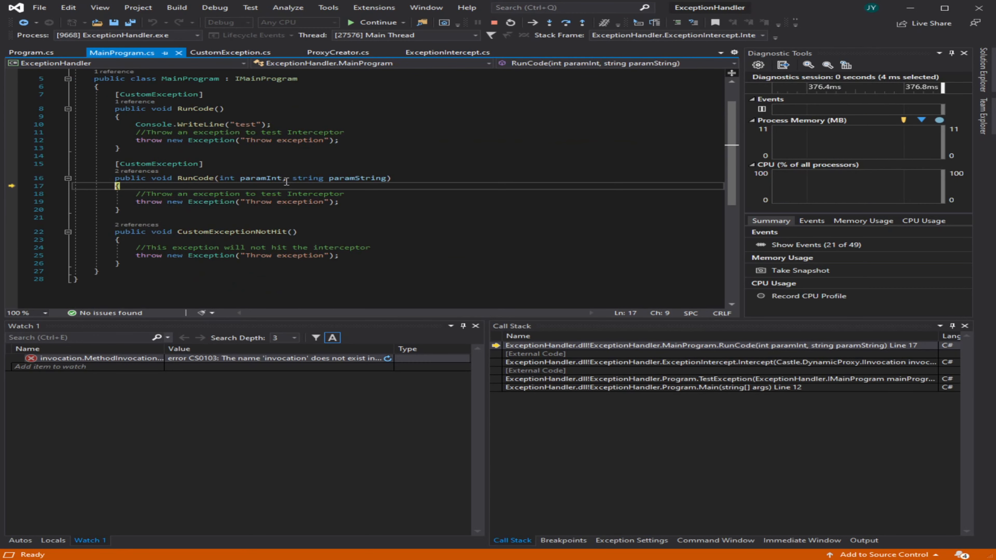
{"action": "key", "text": "F10"}
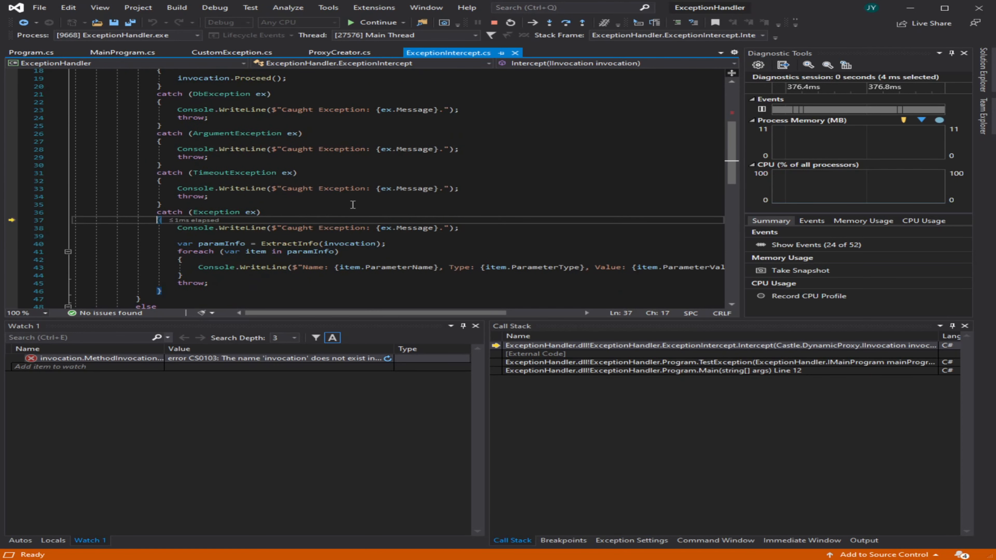
Step: Step through logging the exception and each parameter, rethrowing back to Console.ReadLine in Main
{"action": "key", "text": "F10"}
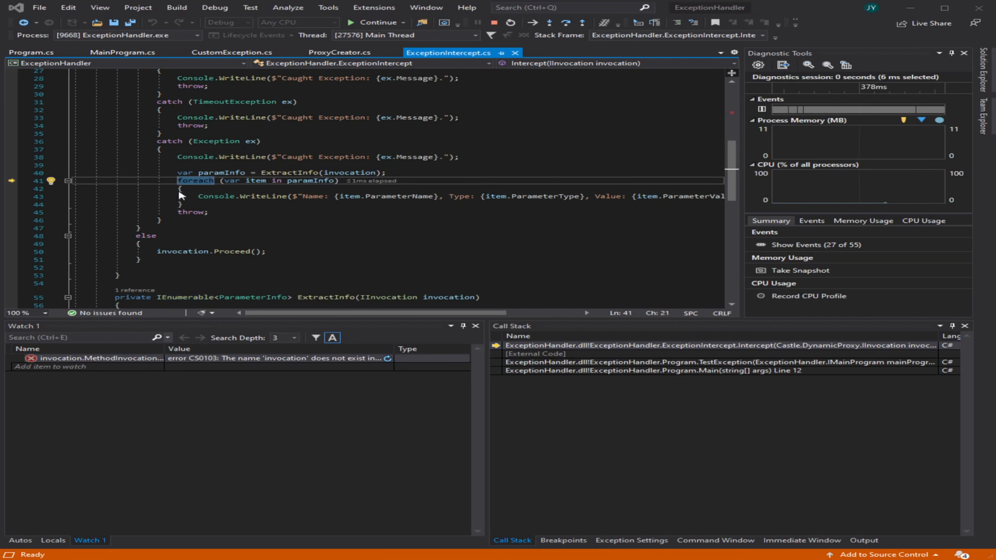
{"action": "mouse_move", "coordinate": [198, 215]}
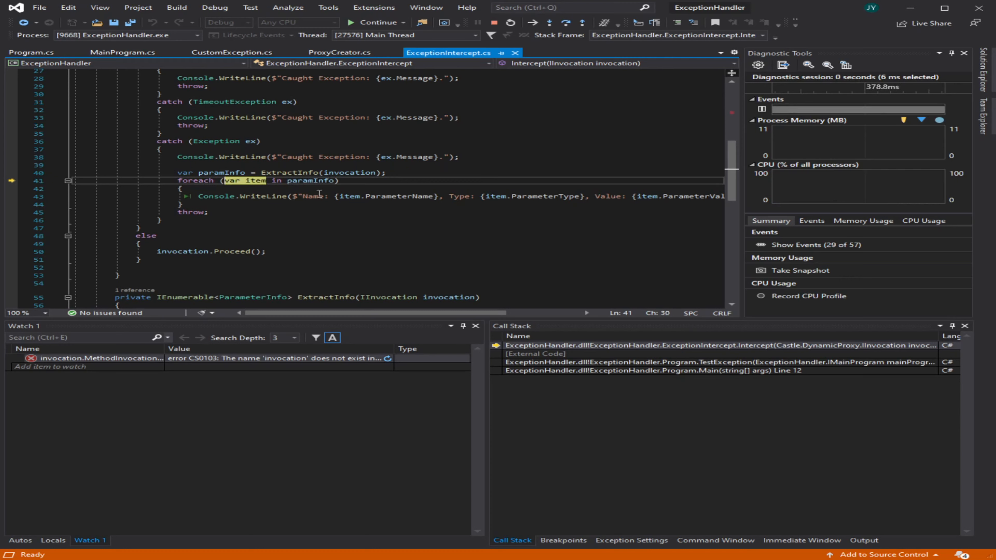
{"action": "key", "text": "F10"}
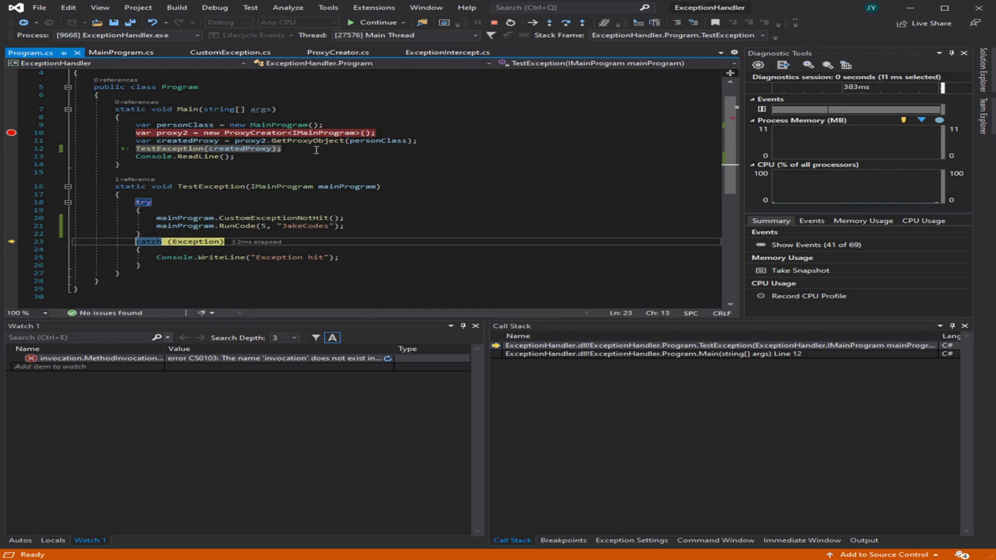
{"action": "key", "text": "F10"}
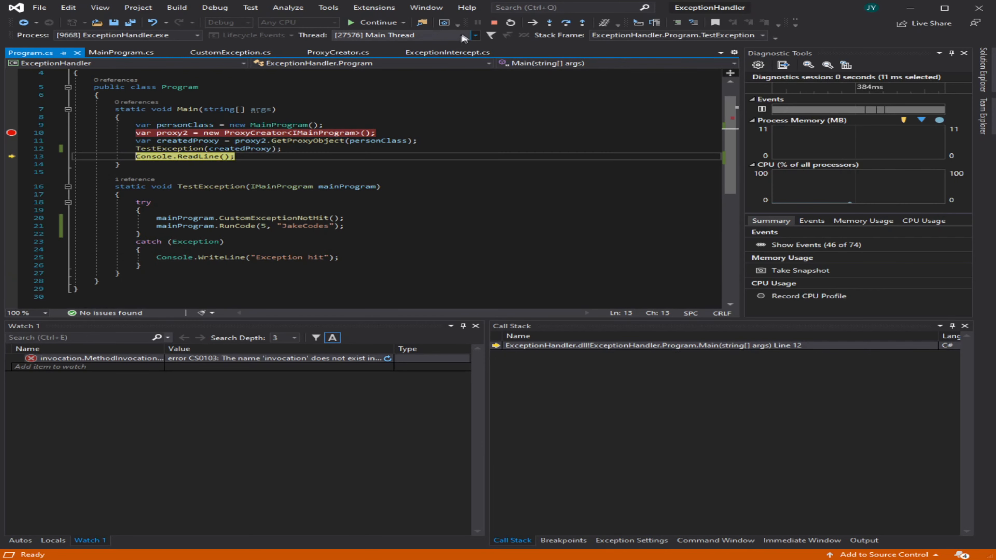
Step: Stop debugging, glance at CustomException.cs and return to Program.cs
{"action": "left_click", "coordinate": [494, 23]}
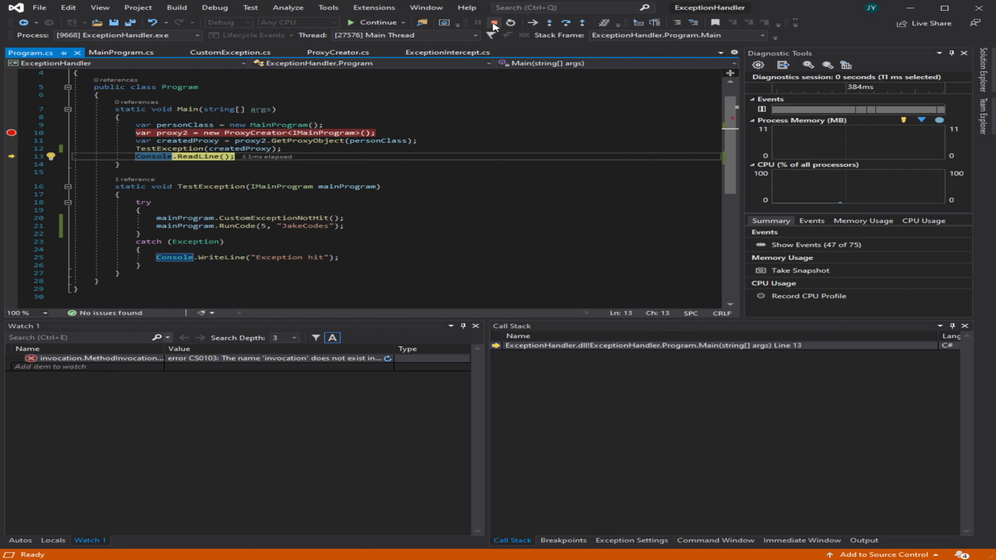
{"action": "left_click", "coordinate": [493, 23]}
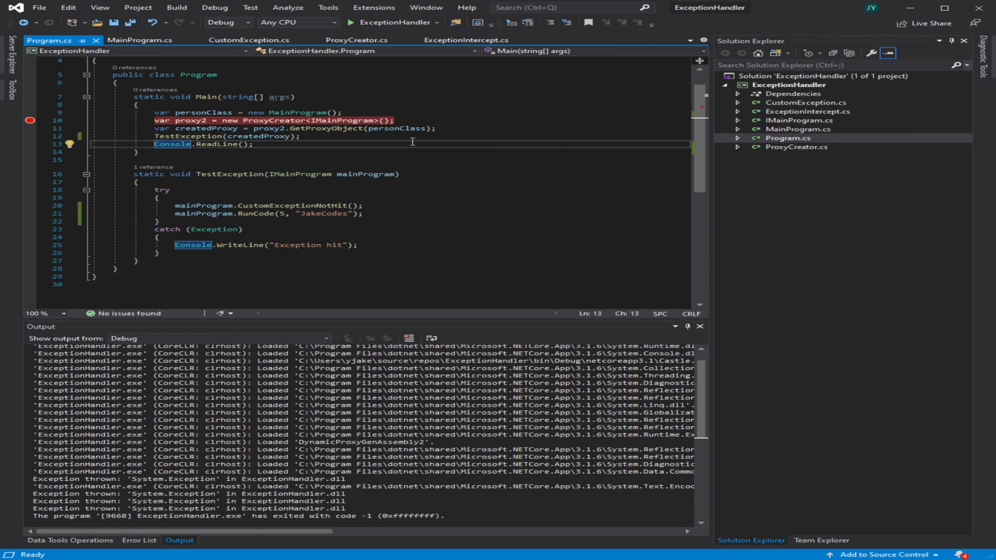
{"action": "left_click", "coordinate": [250, 39]}
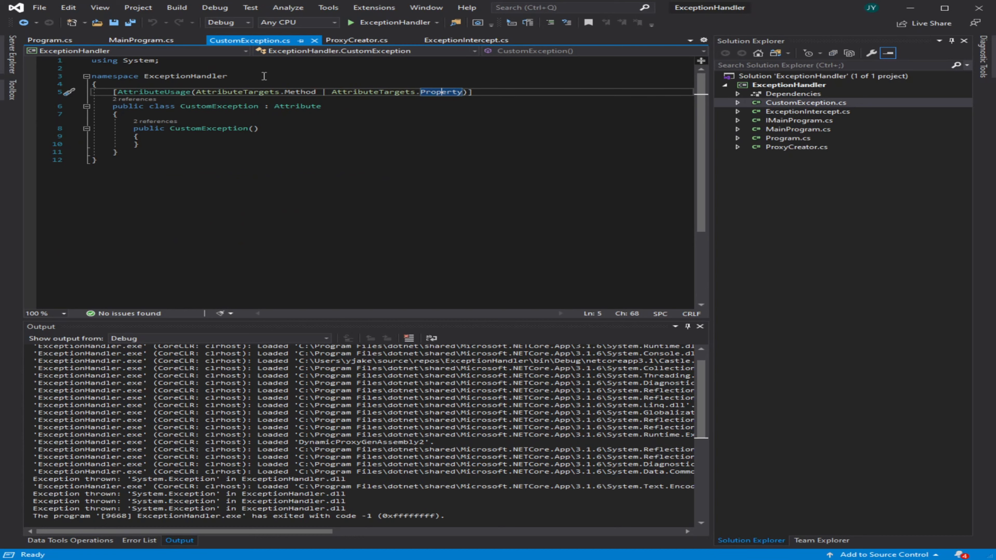
{"action": "mouse_move", "coordinate": [164, 66]}
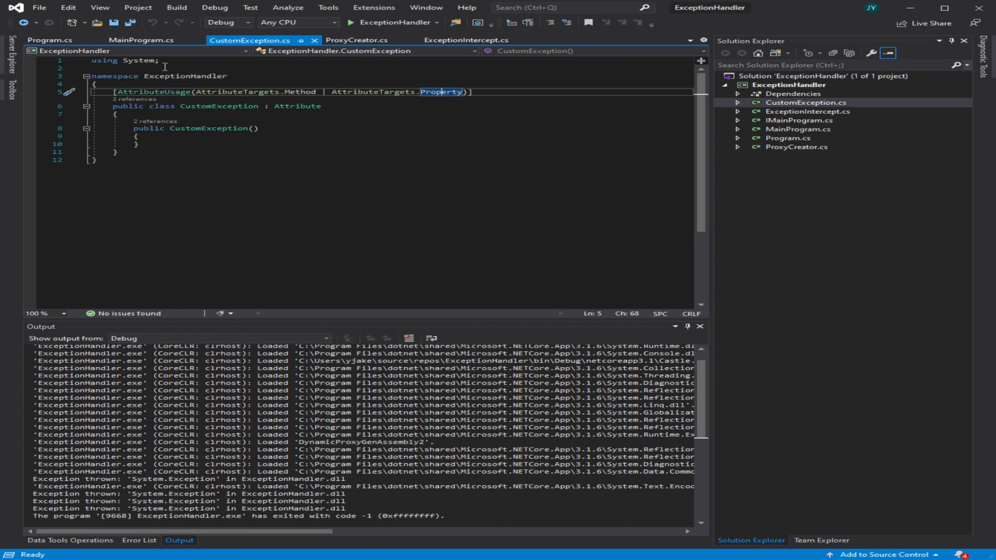
{"action": "left_click", "coordinate": [42, 39]}
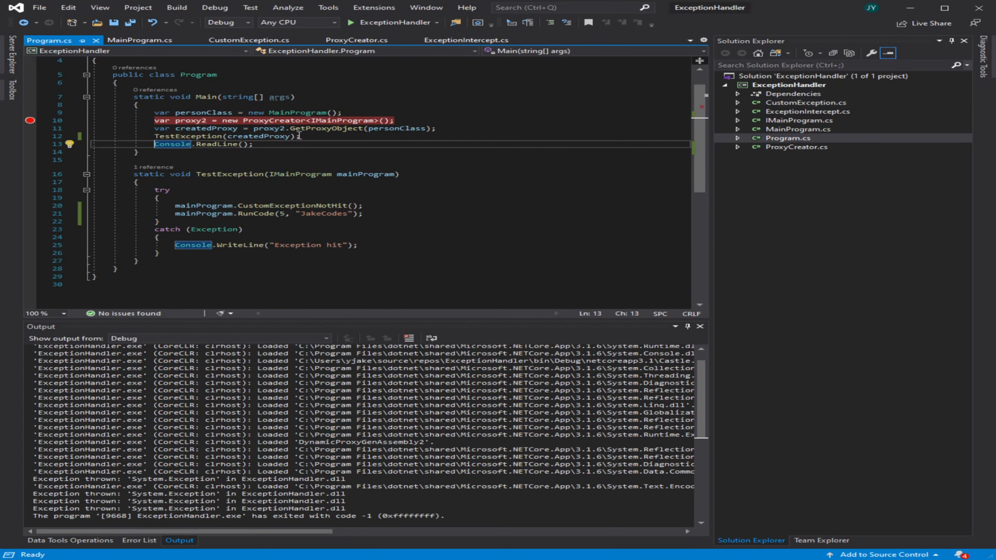